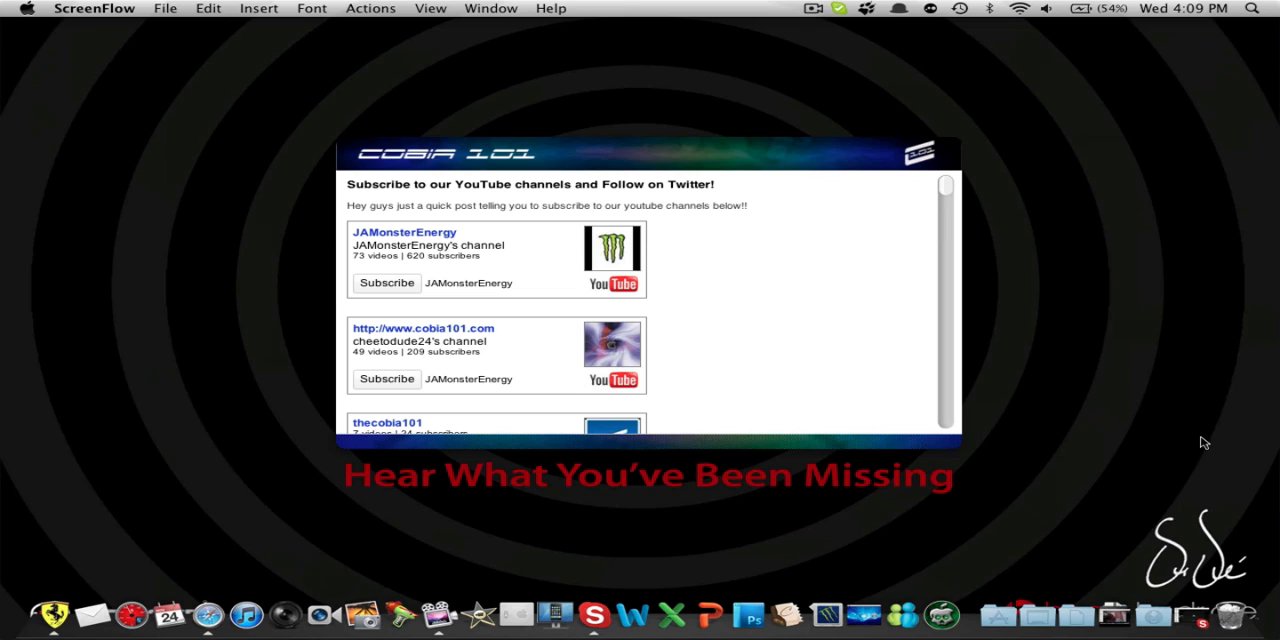
mouse_move(866, 325)
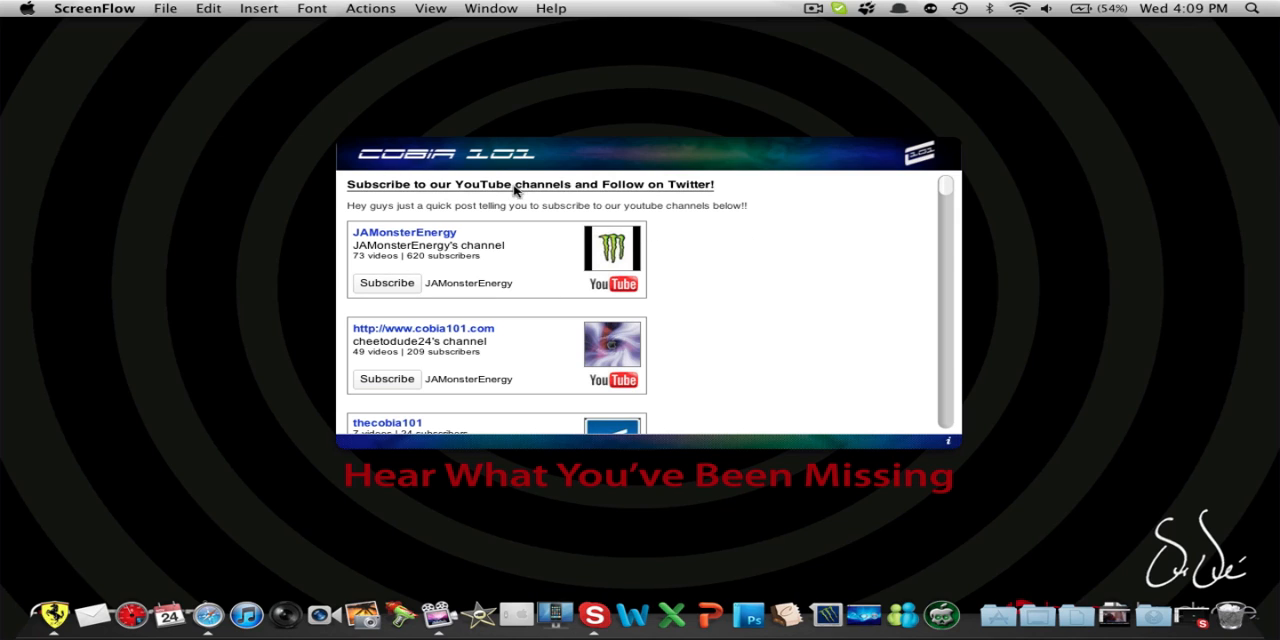
mouse_move(855, 230)
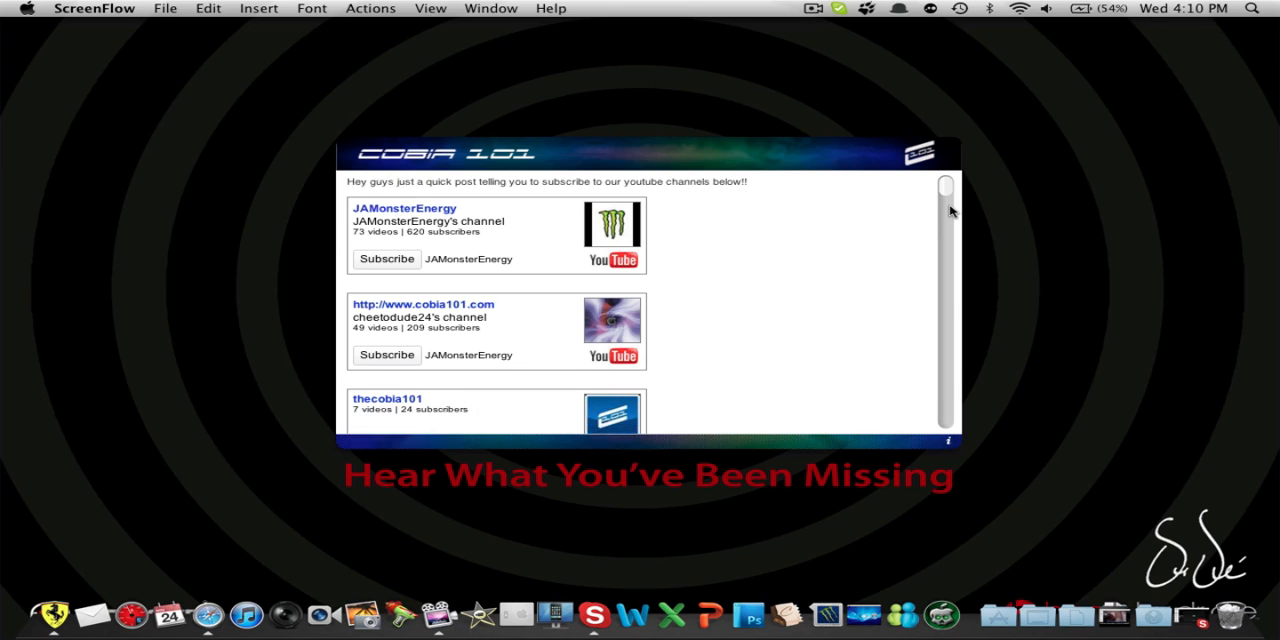
Step: Scroll the widget feed to the COD: Black Ops Gameplay & Review post and play its video
scroll("down", 3)
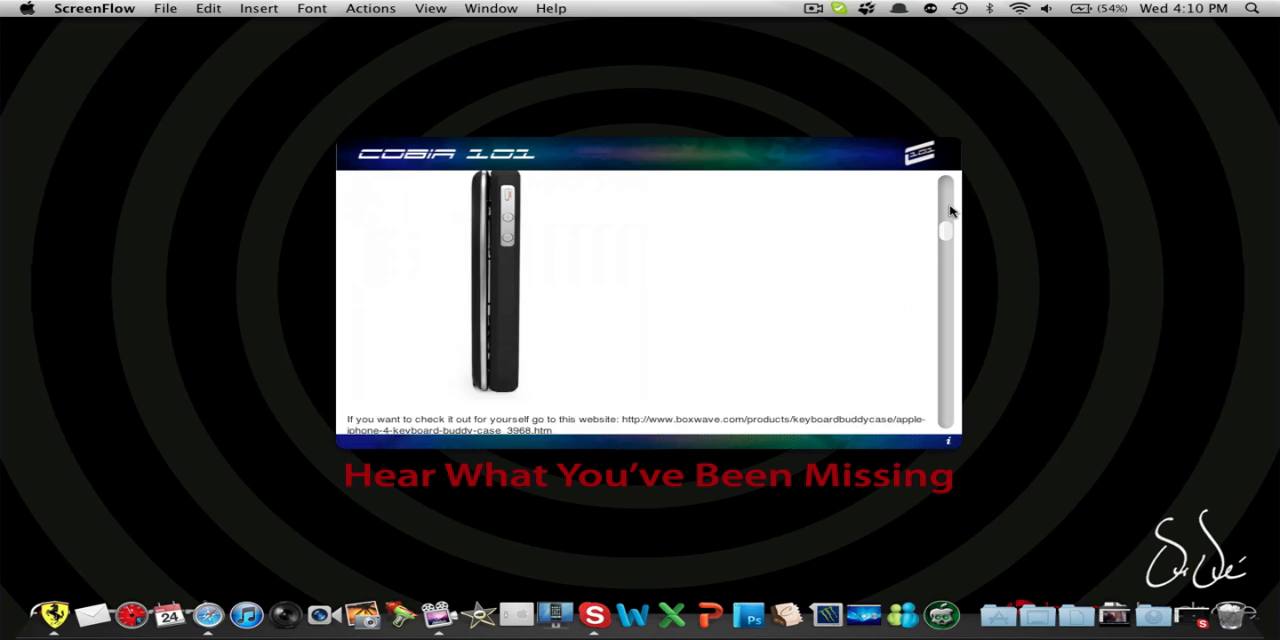
scroll("down", 3)
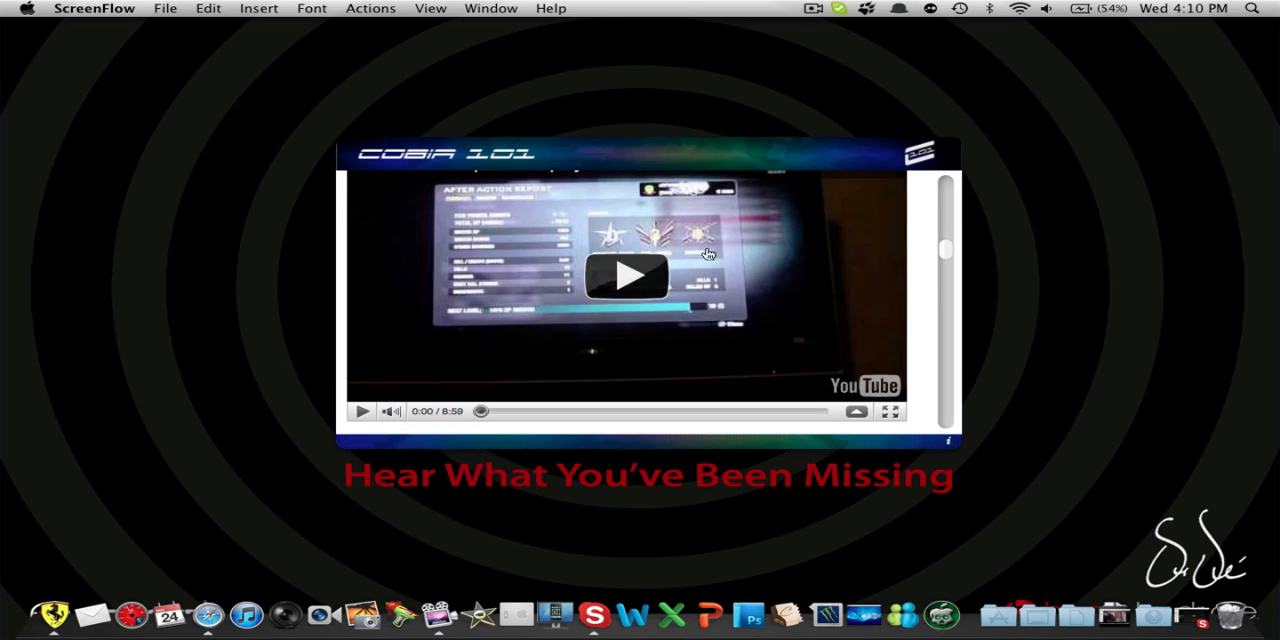
left_click(627, 275)
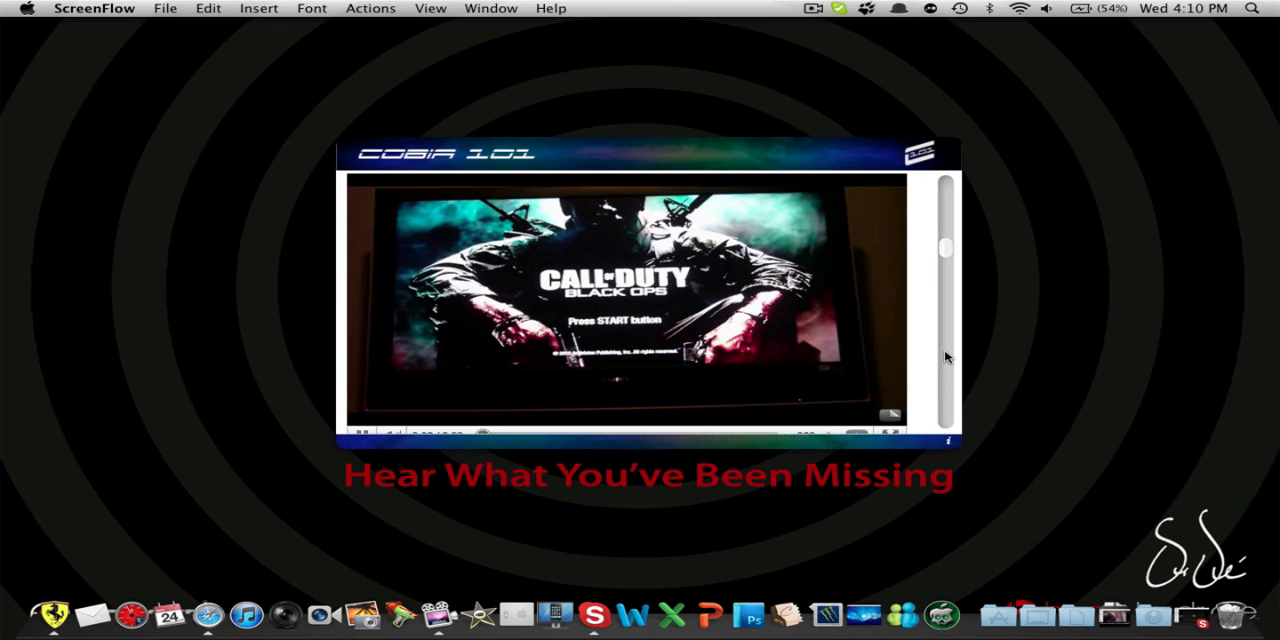
mouse_move(580, 350)
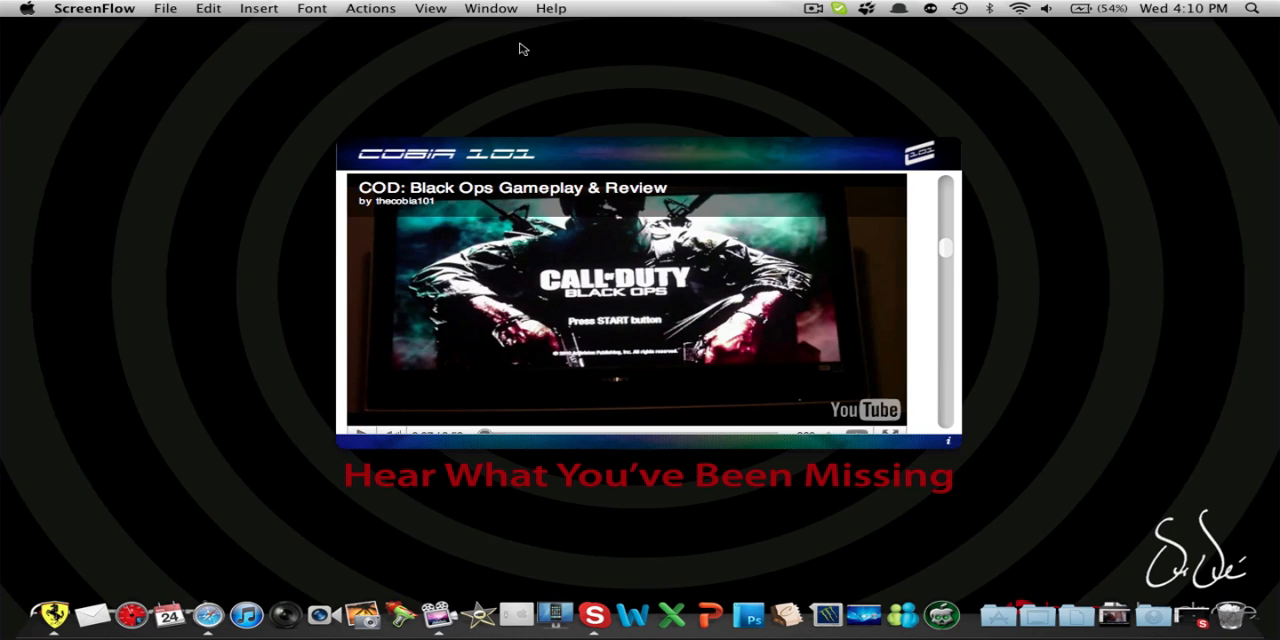
mouse_move(445, 160)
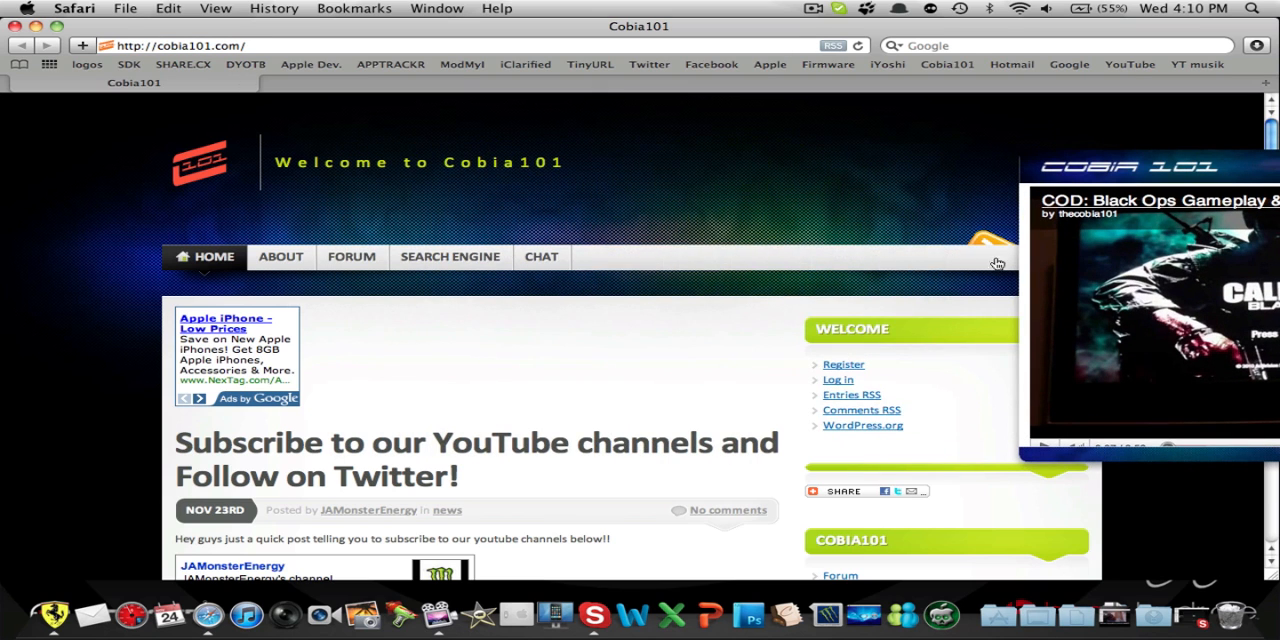
Step: Scroll Safari's cobia101.com home page down to the Keyboard Buddy and Black Ops posts
scroll("down", 3)
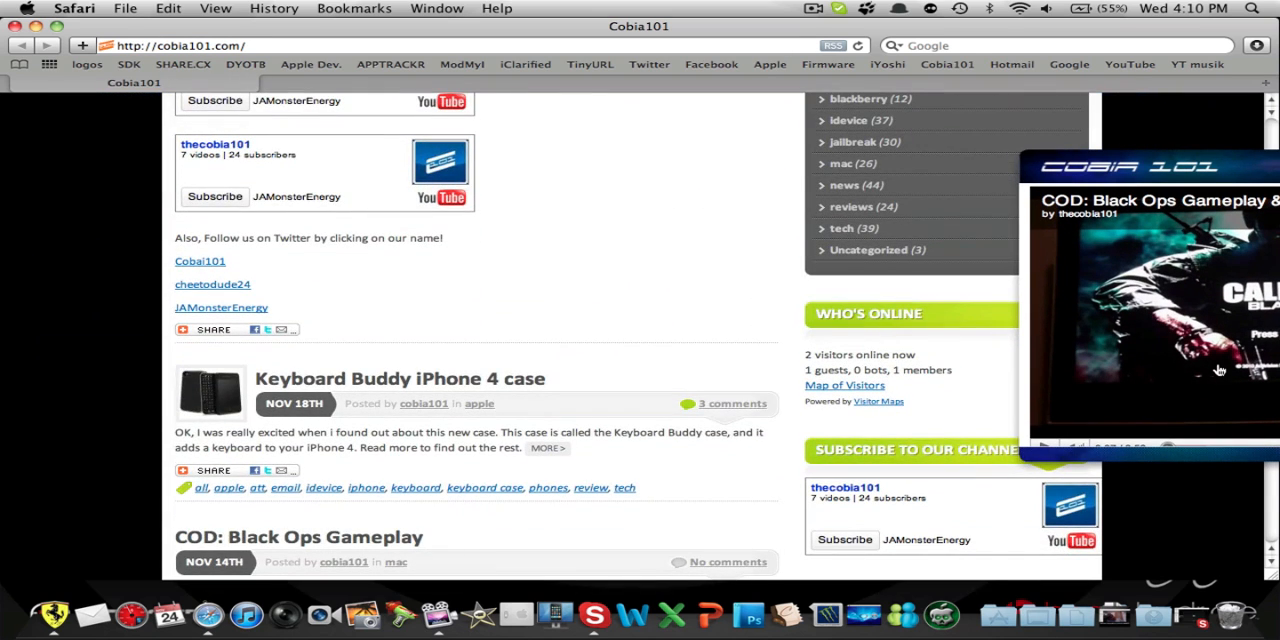
scroll("down", 3)
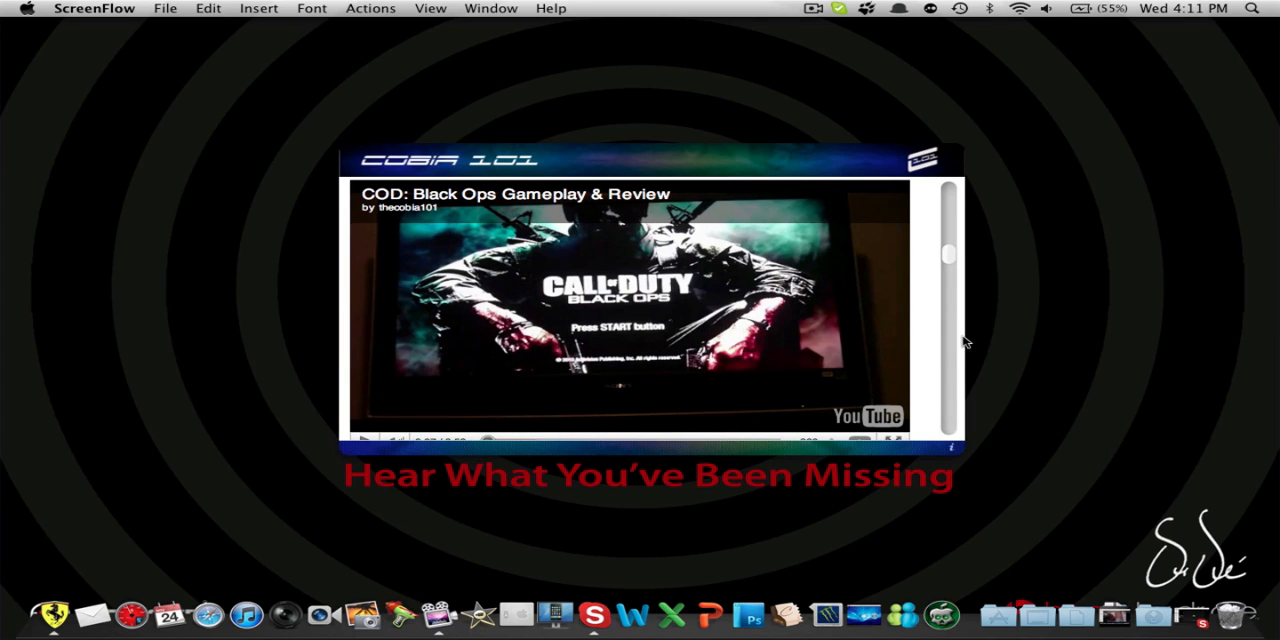
Step: Scroll the widget feed past the Cobia101 Widget For Mac post to the touch-screen table video
scroll("down", 3)
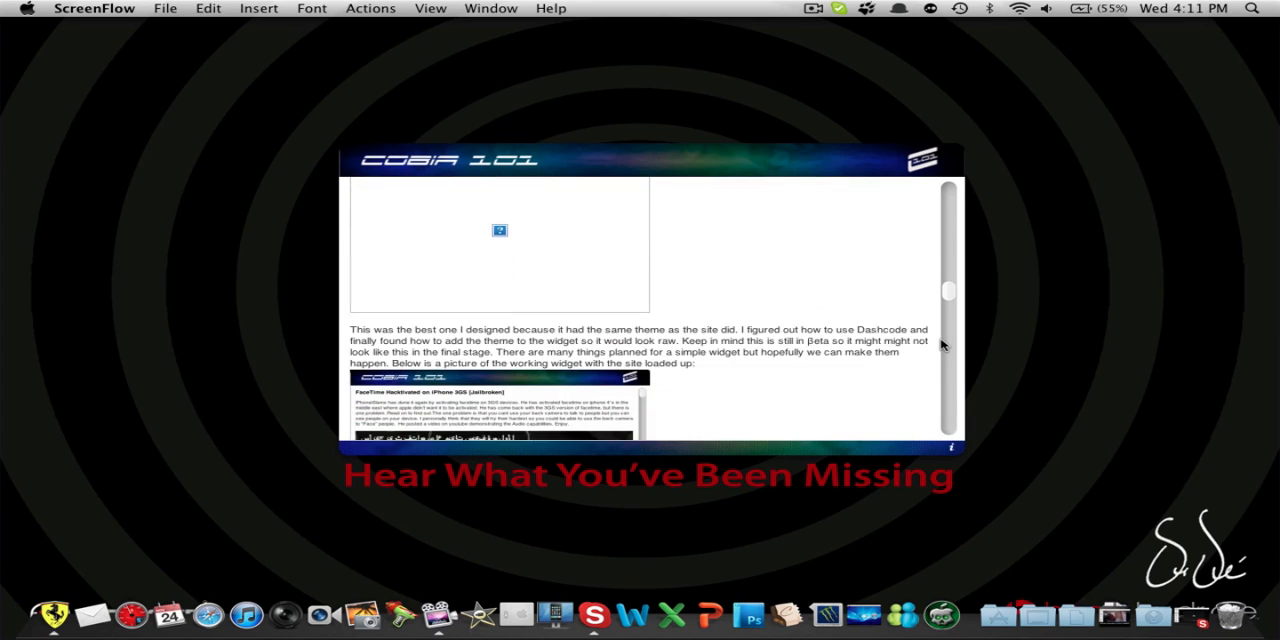
scroll("up", 3)
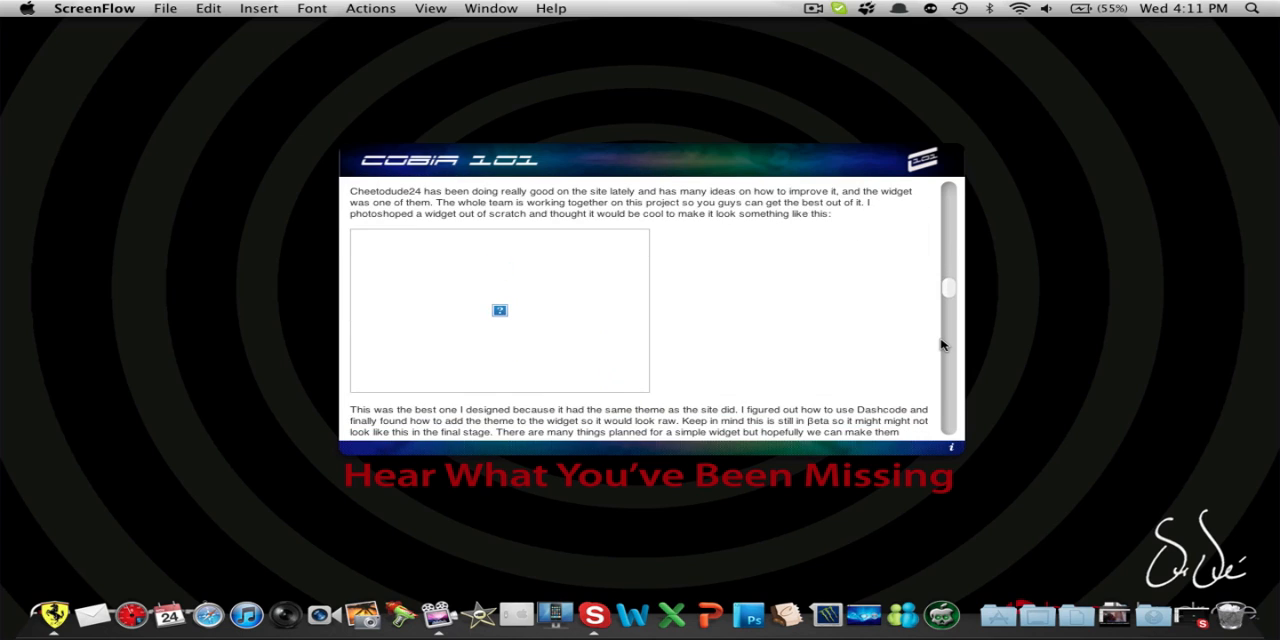
mouse_move(954, 317)
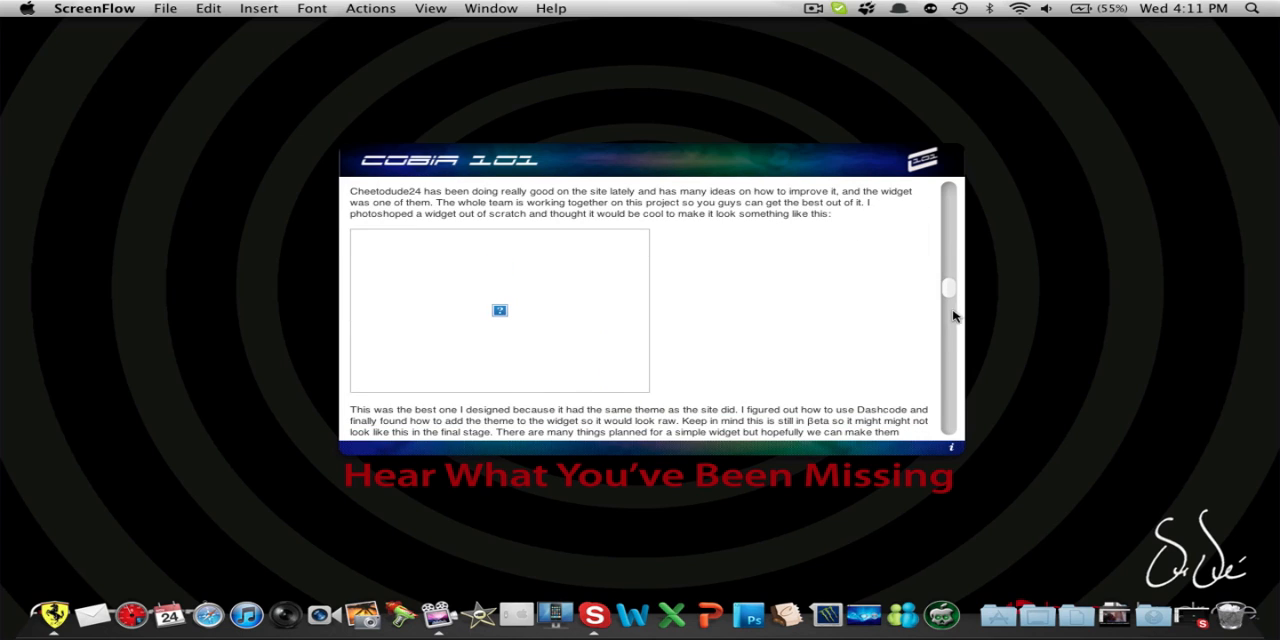
scroll("up", 3)
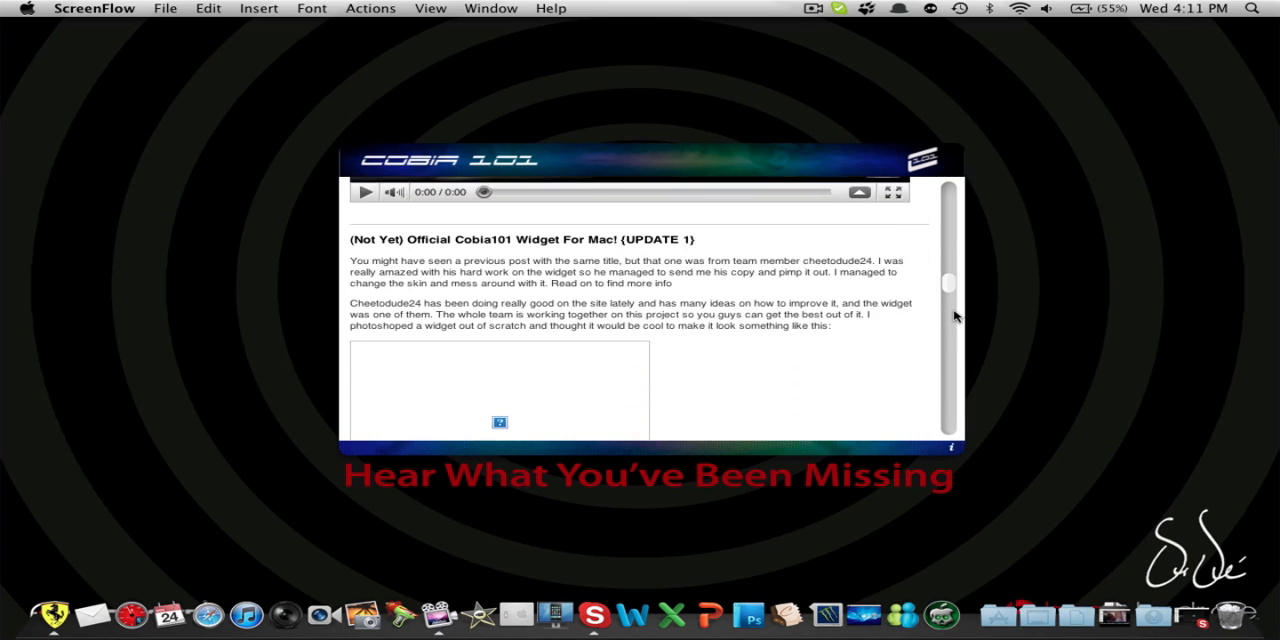
scroll("down", 3)
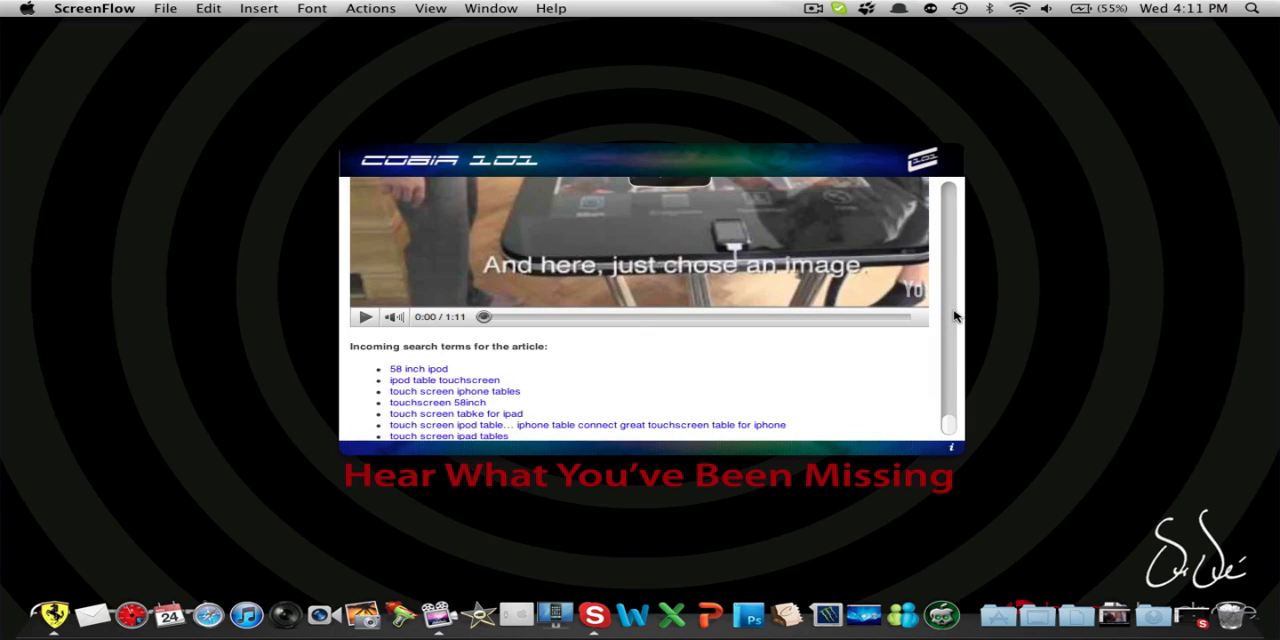
scroll("down", 3)
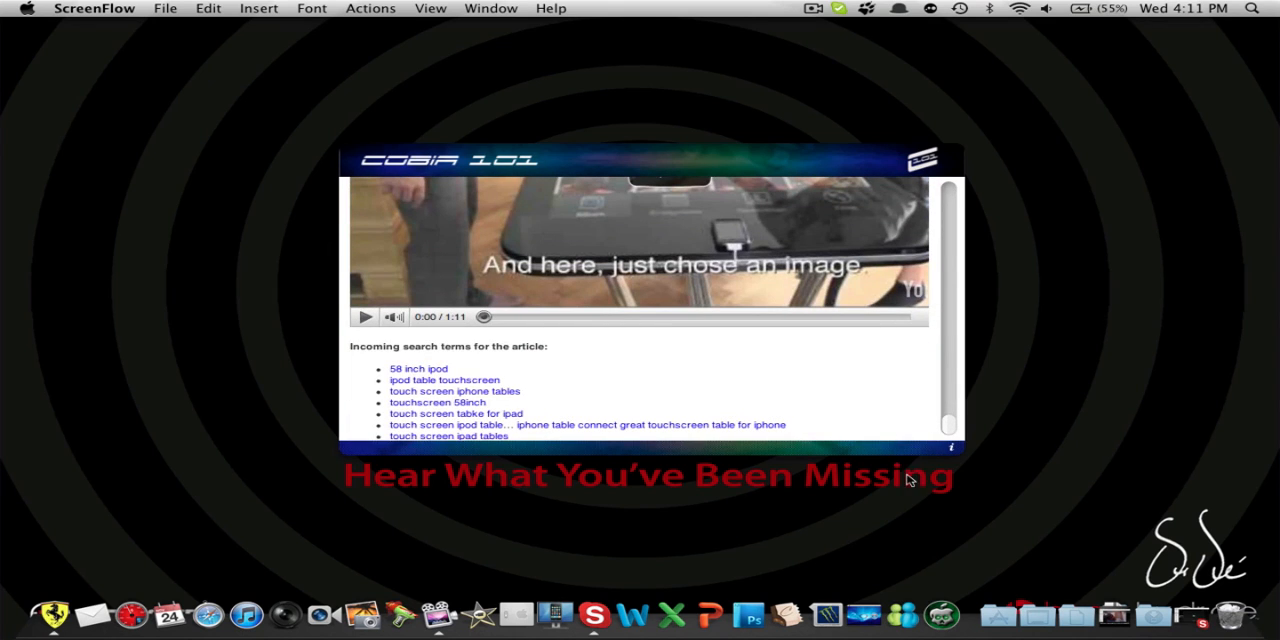
mouse_move(948, 452)
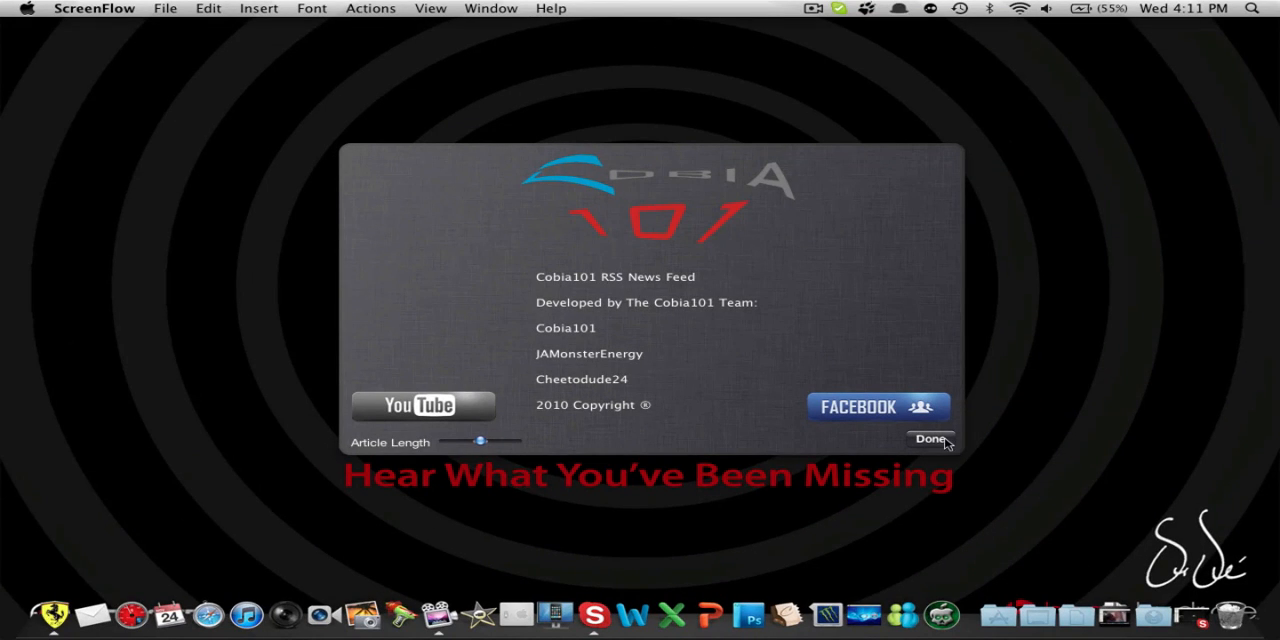
mouse_move(558, 157)
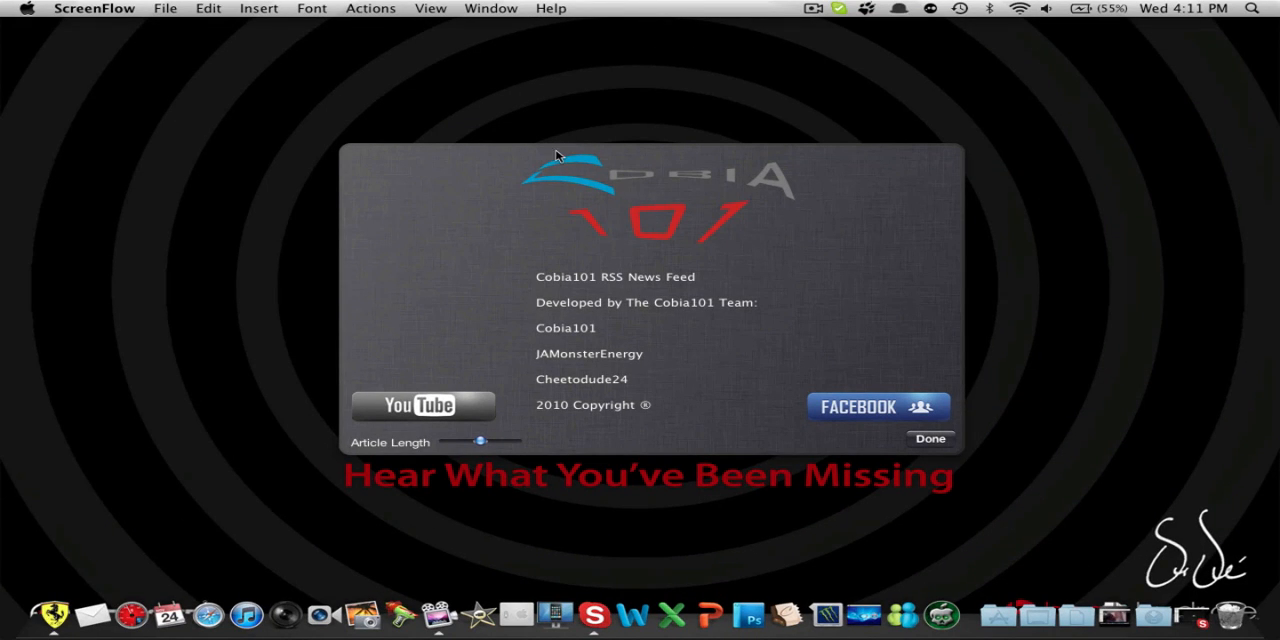
mouse_move(733, 200)
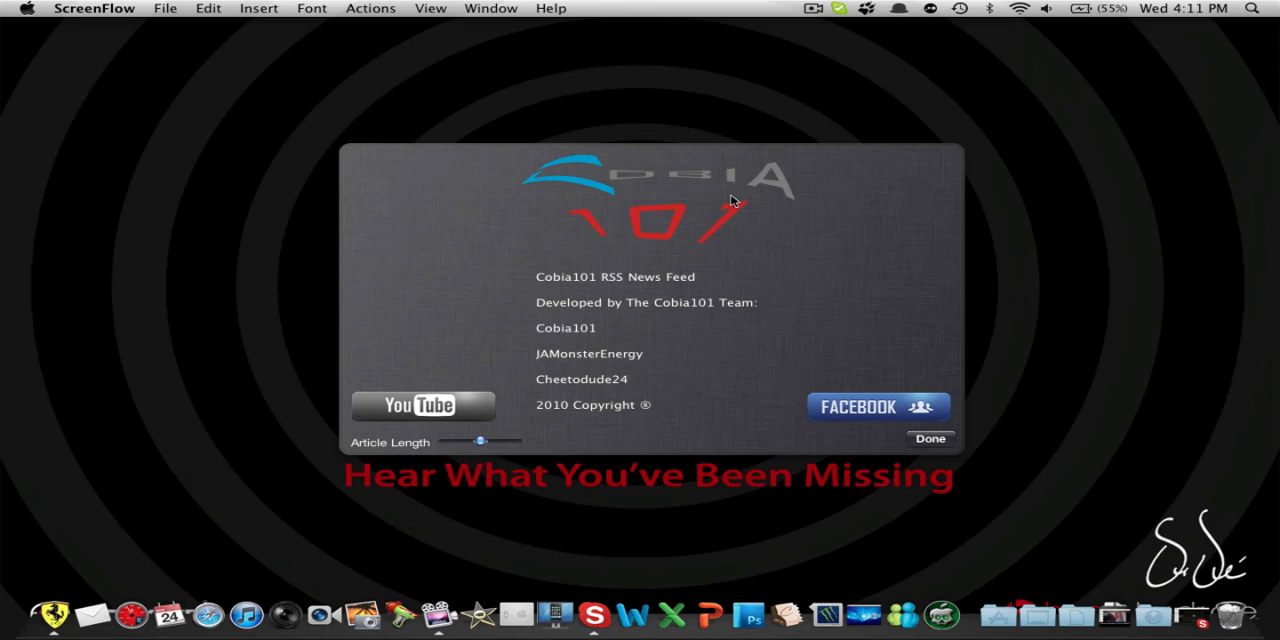
mouse_move(753, 294)
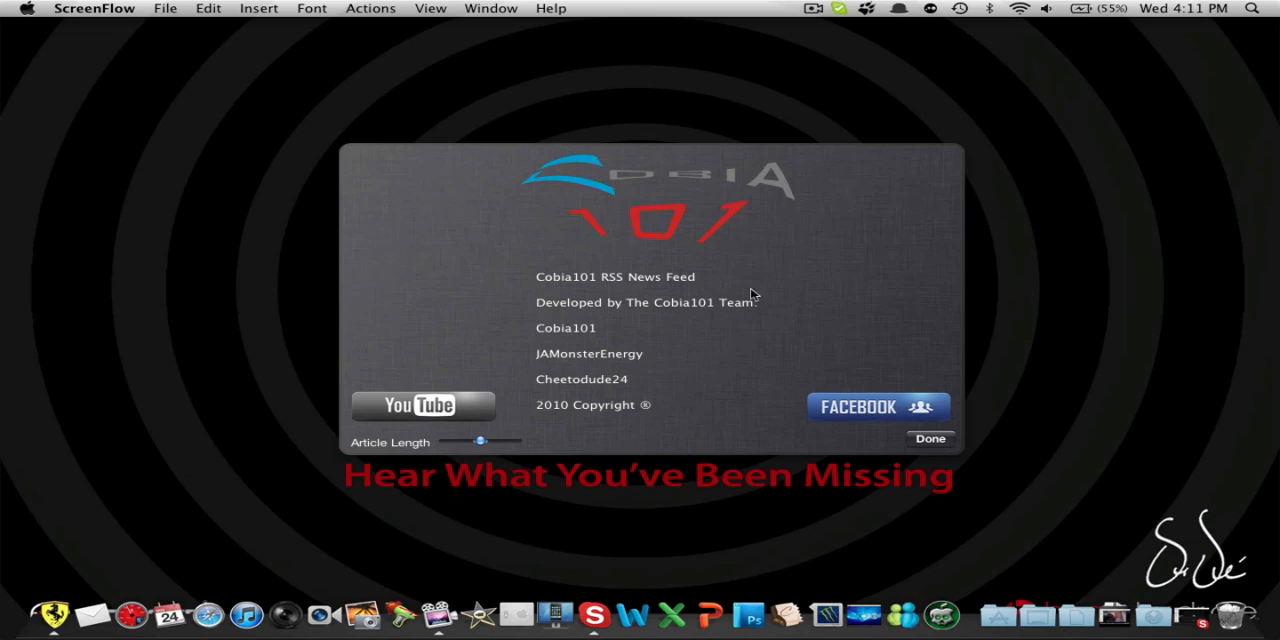
mouse_move(640, 208)
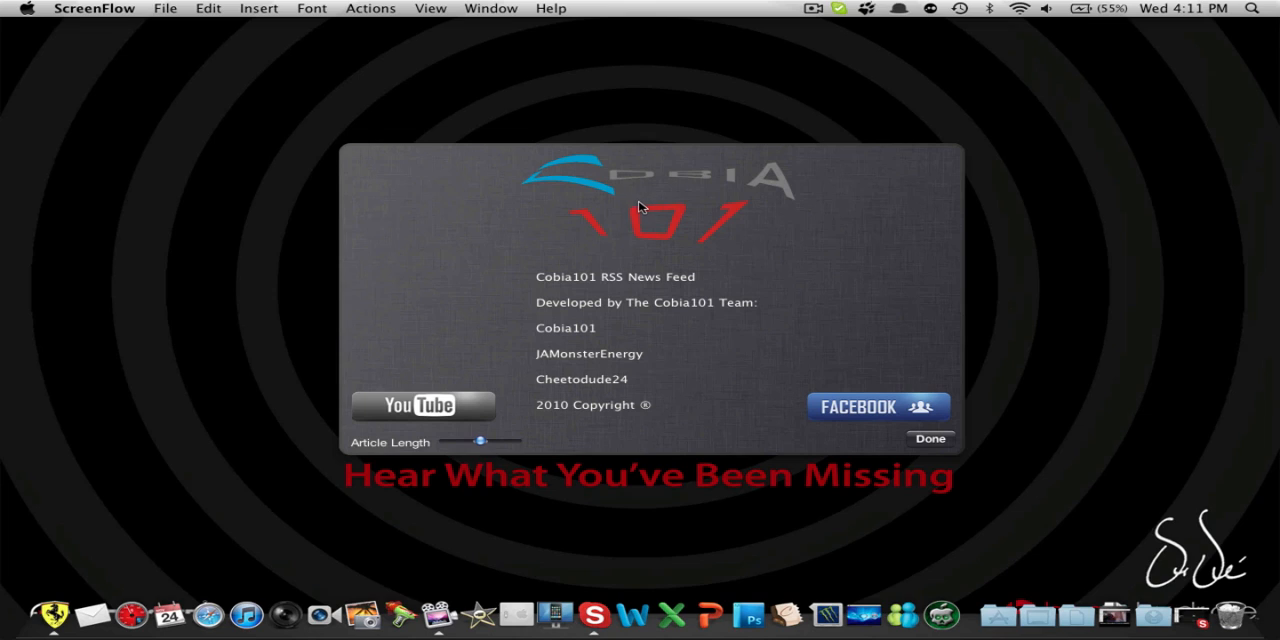
mouse_move(657, 215)
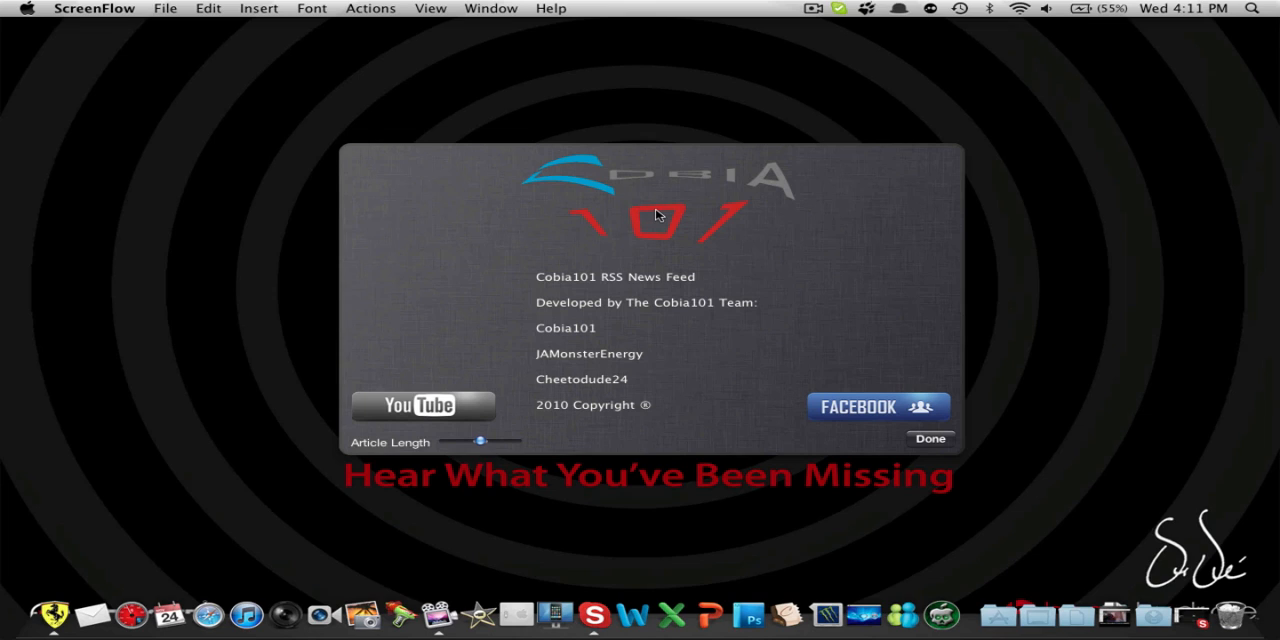
mouse_move(490, 317)
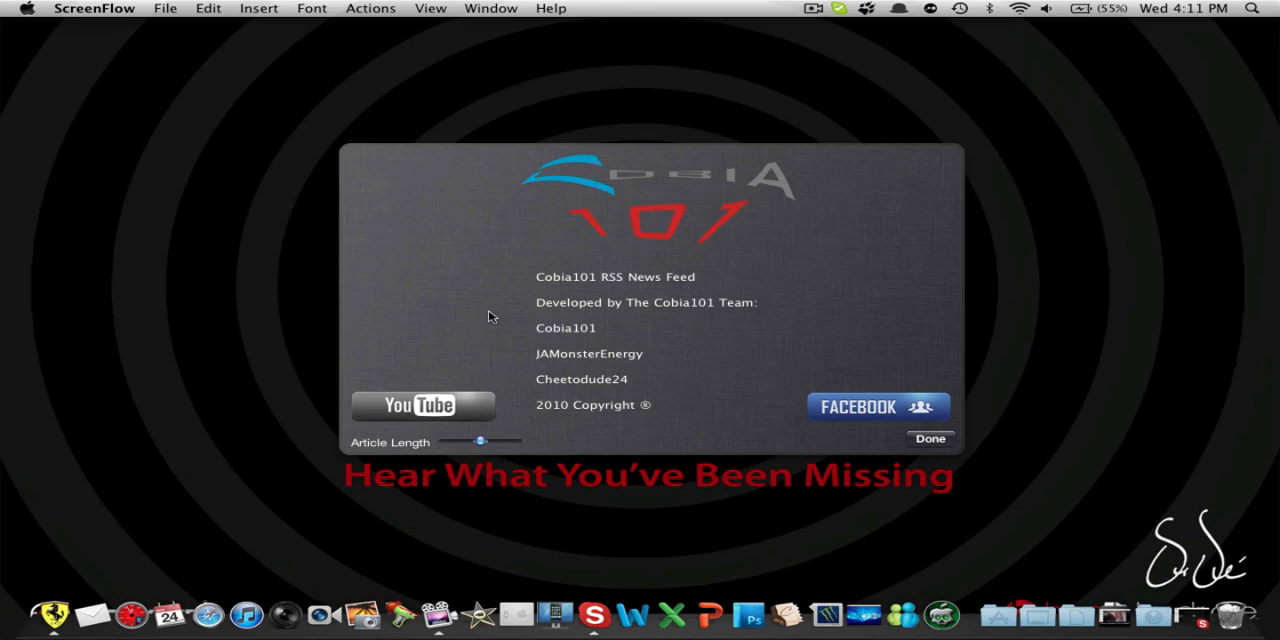
mouse_move(555, 283)
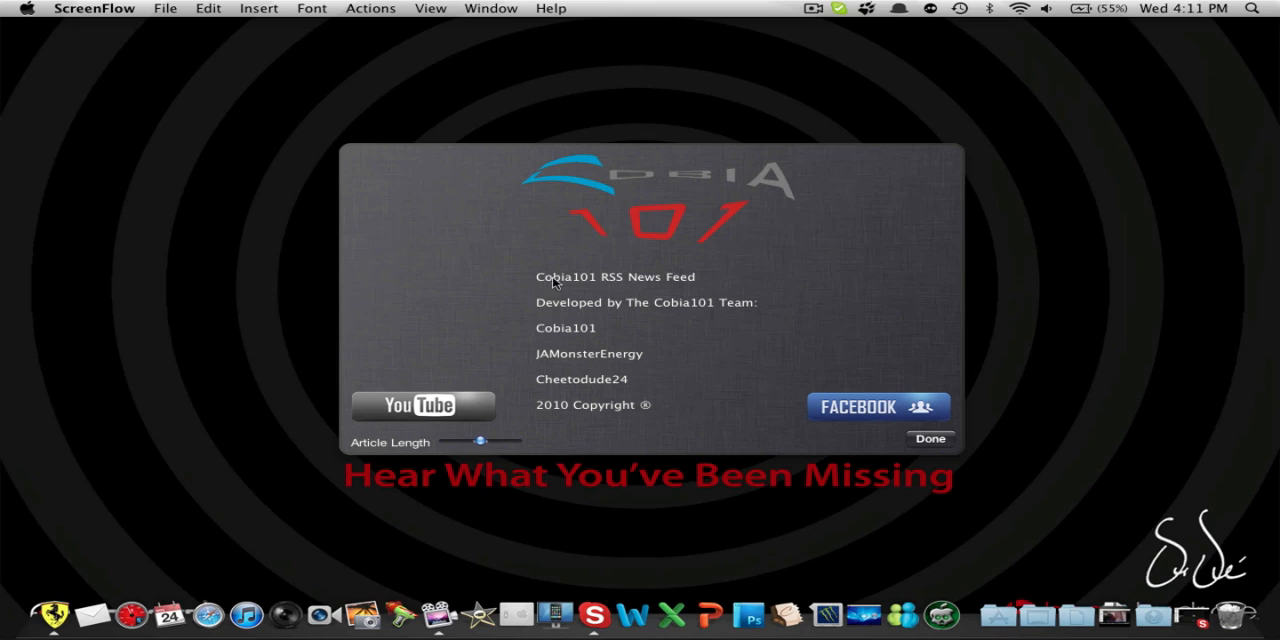
mouse_move(680, 321)
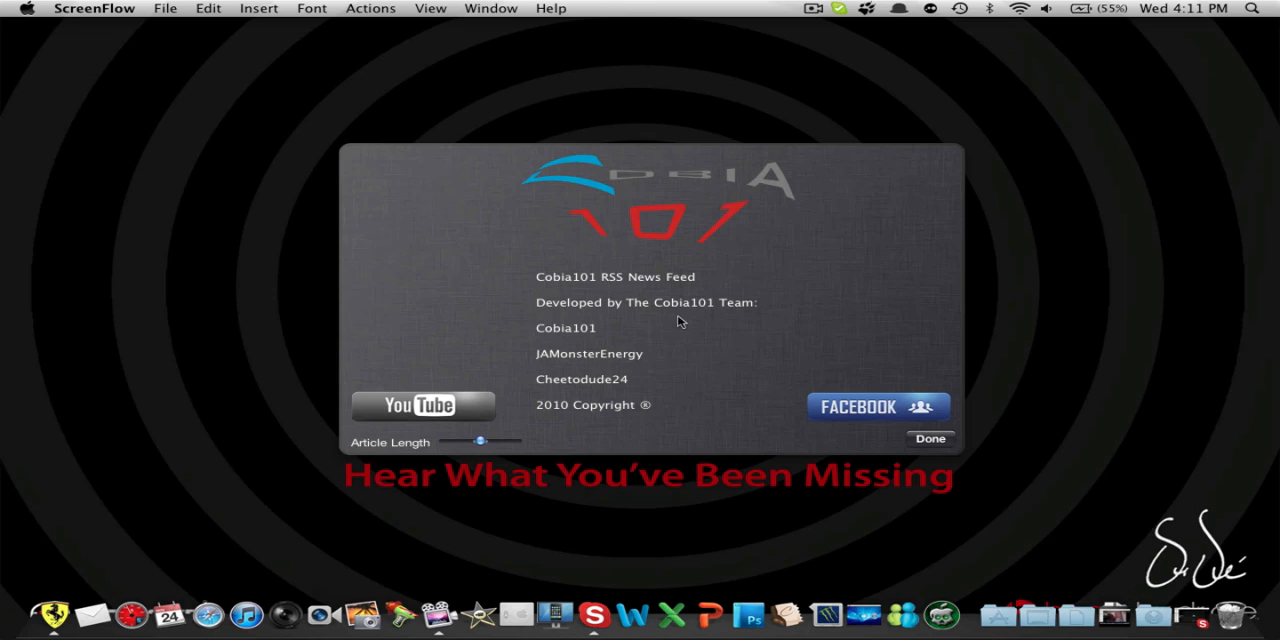
mouse_move(558, 343)
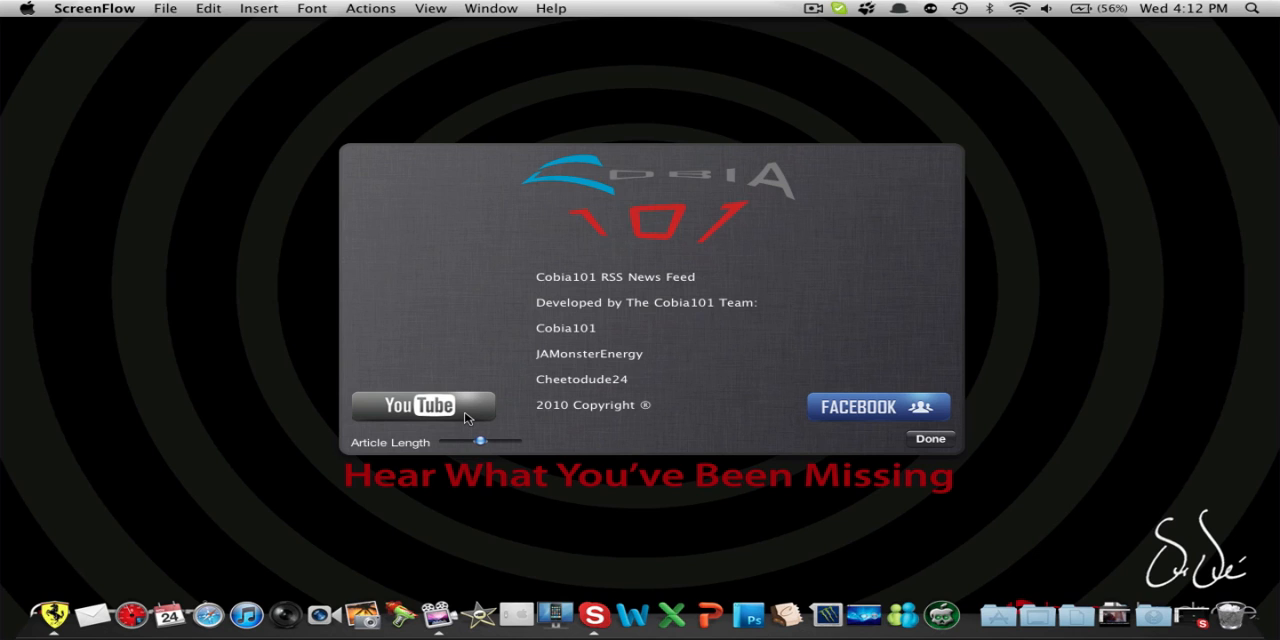
Step: Flip the widget over with its info button to reveal the credits
left_click(423, 406)
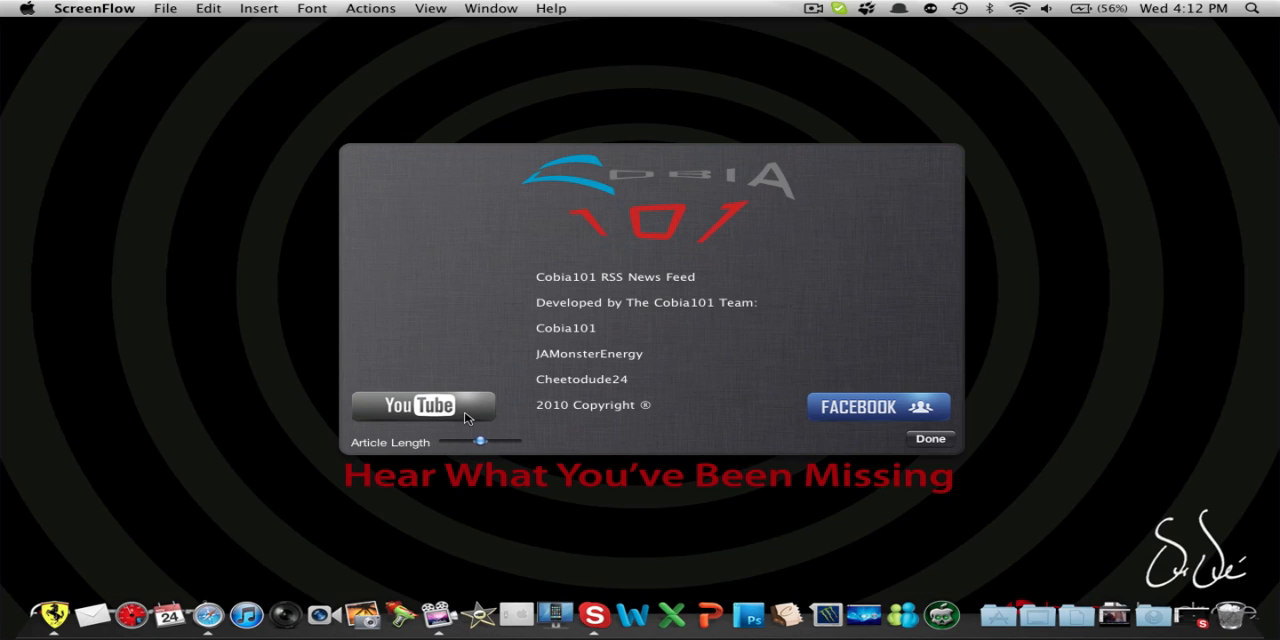
mouse_move(900, 415)
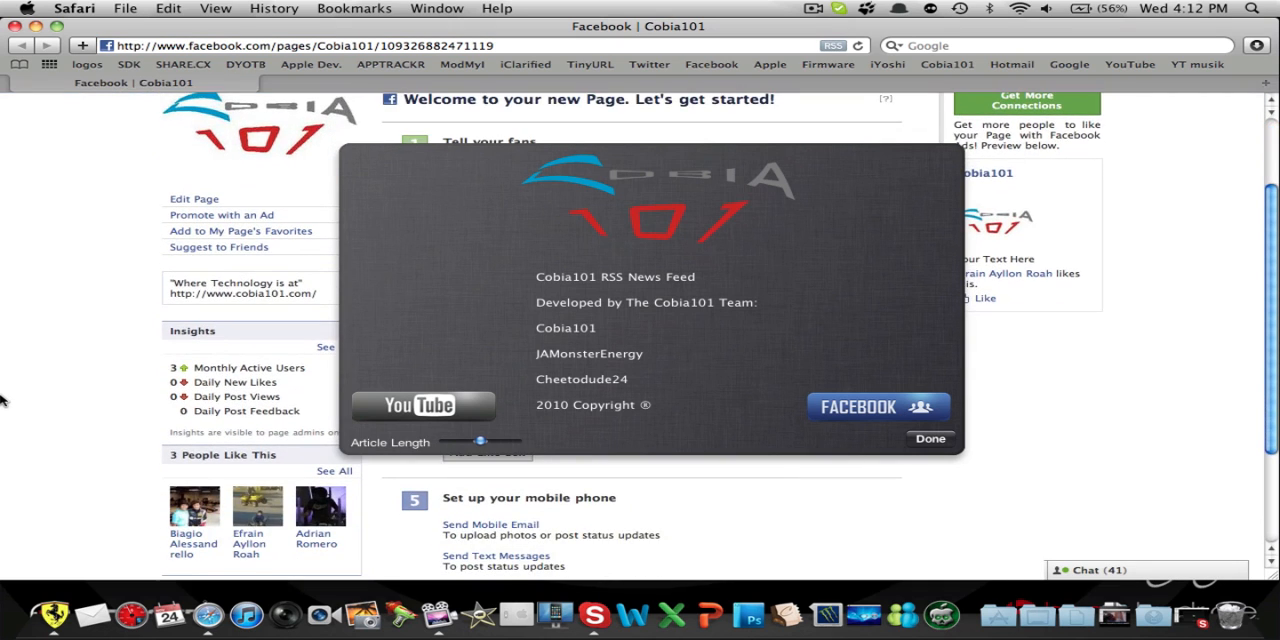
Step: Scroll the Cobia101 Facebook page in Safari, then close its window
scroll("up", 3)
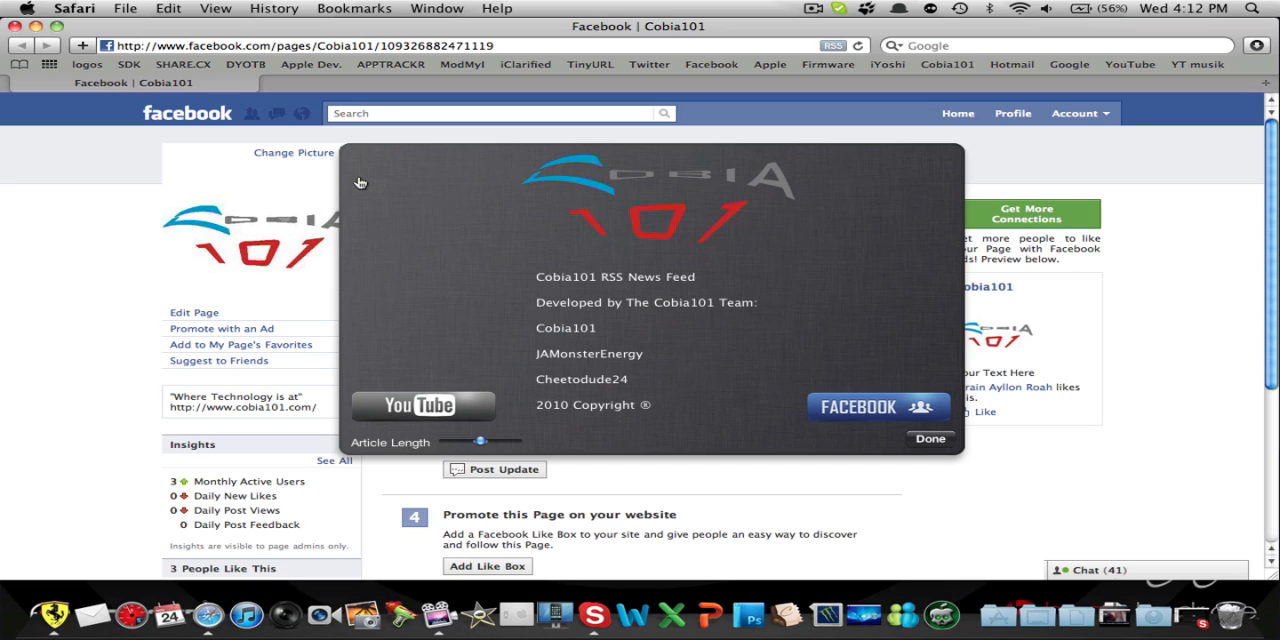
mouse_move(607, 340)
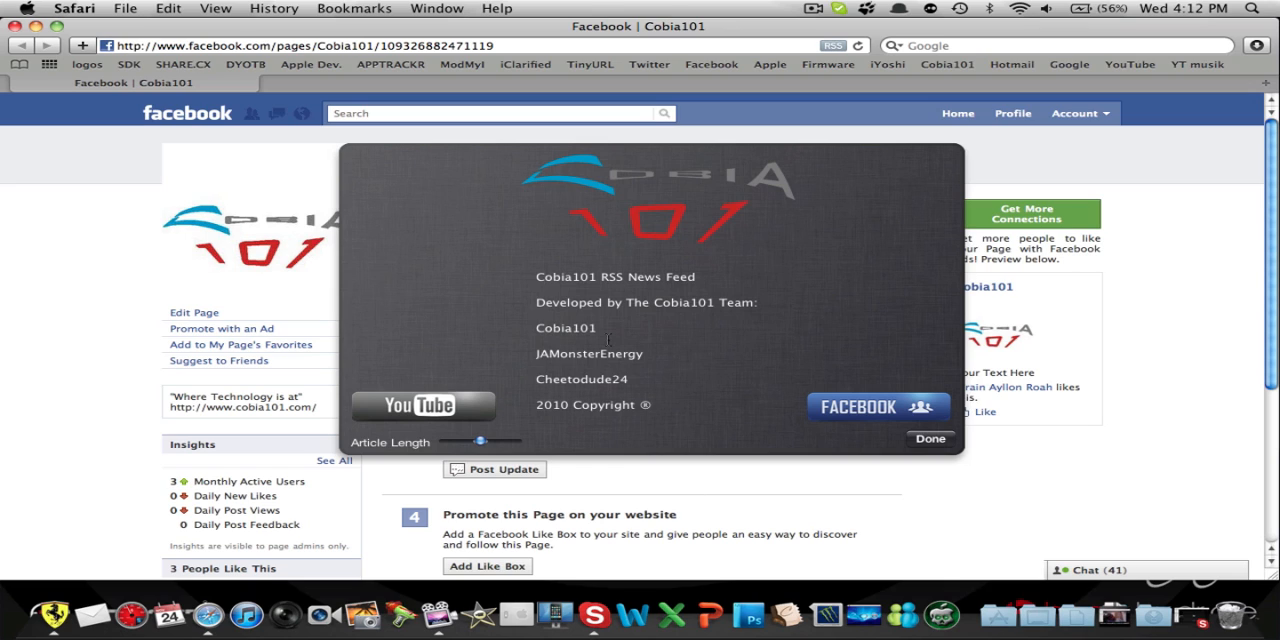
mouse_move(5, 437)
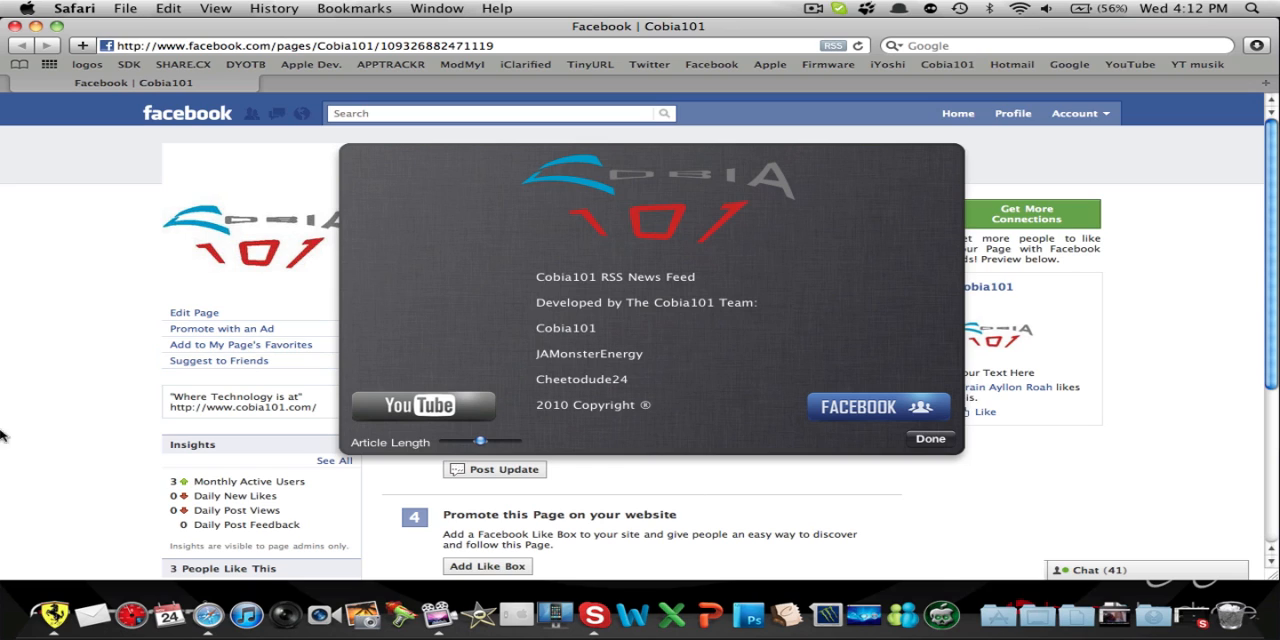
mouse_move(785, 420)
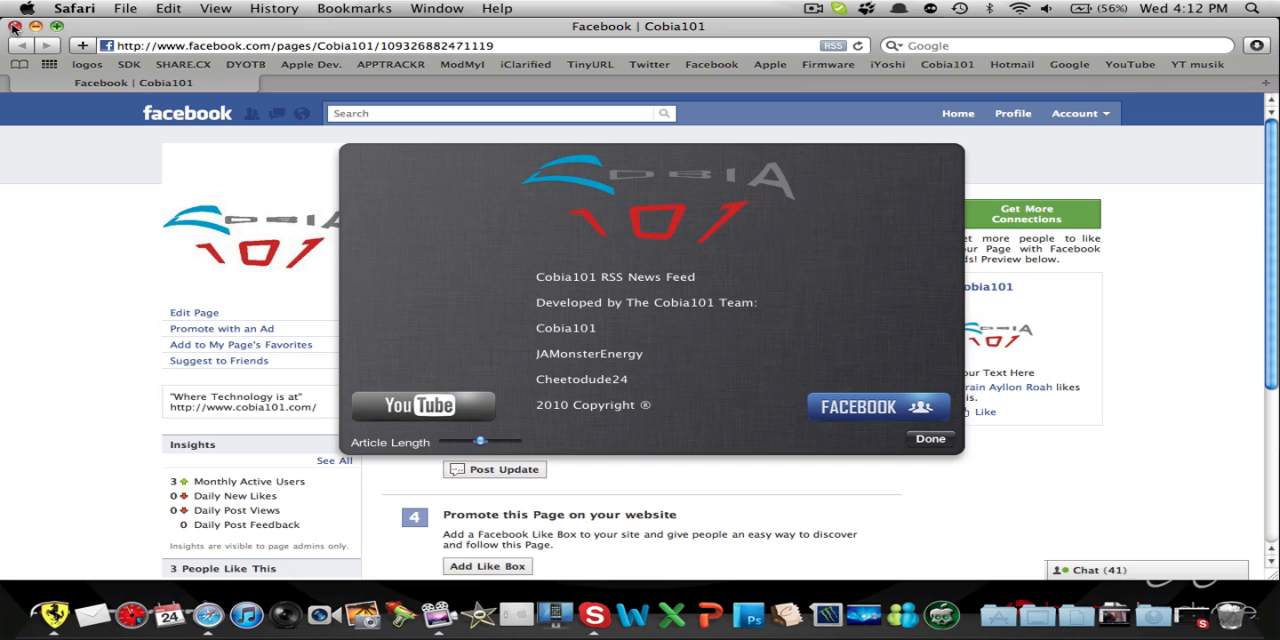
left_click(14, 26)
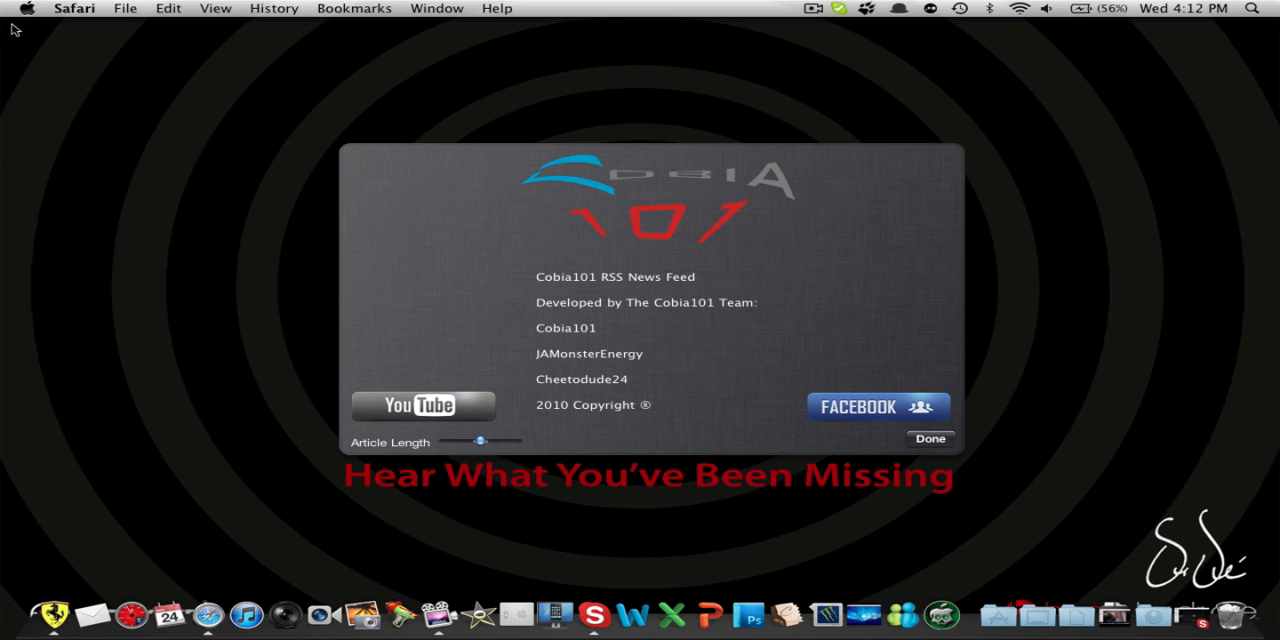
mouse_move(800, 183)
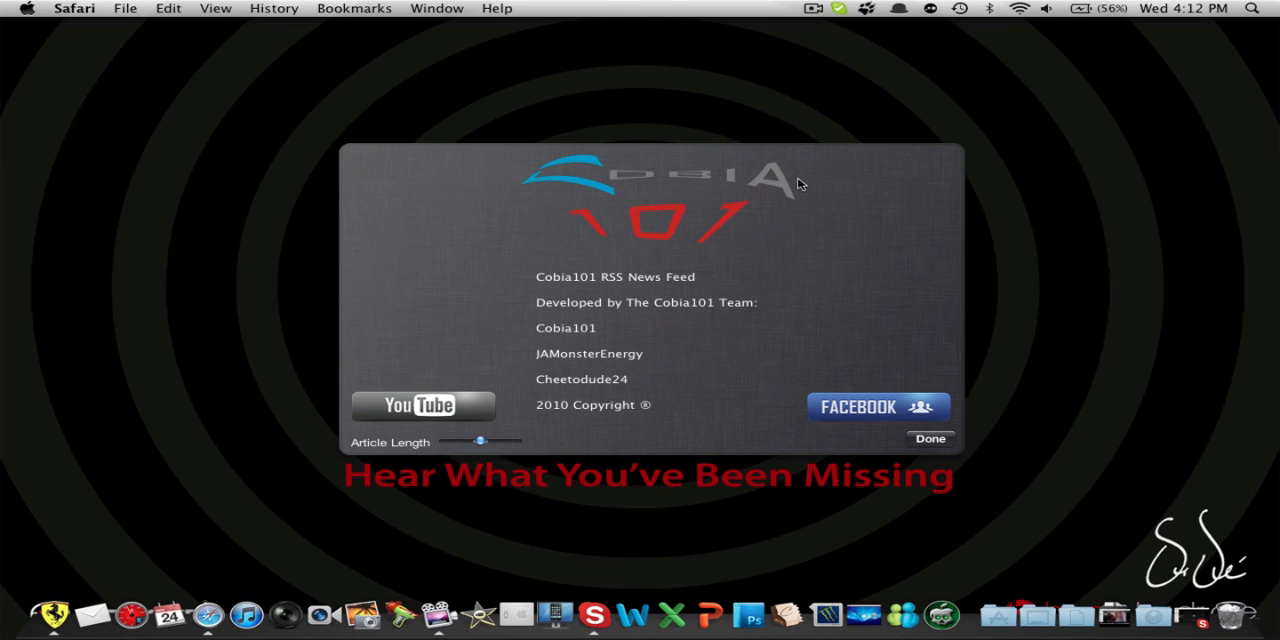
mouse_move(436, 472)
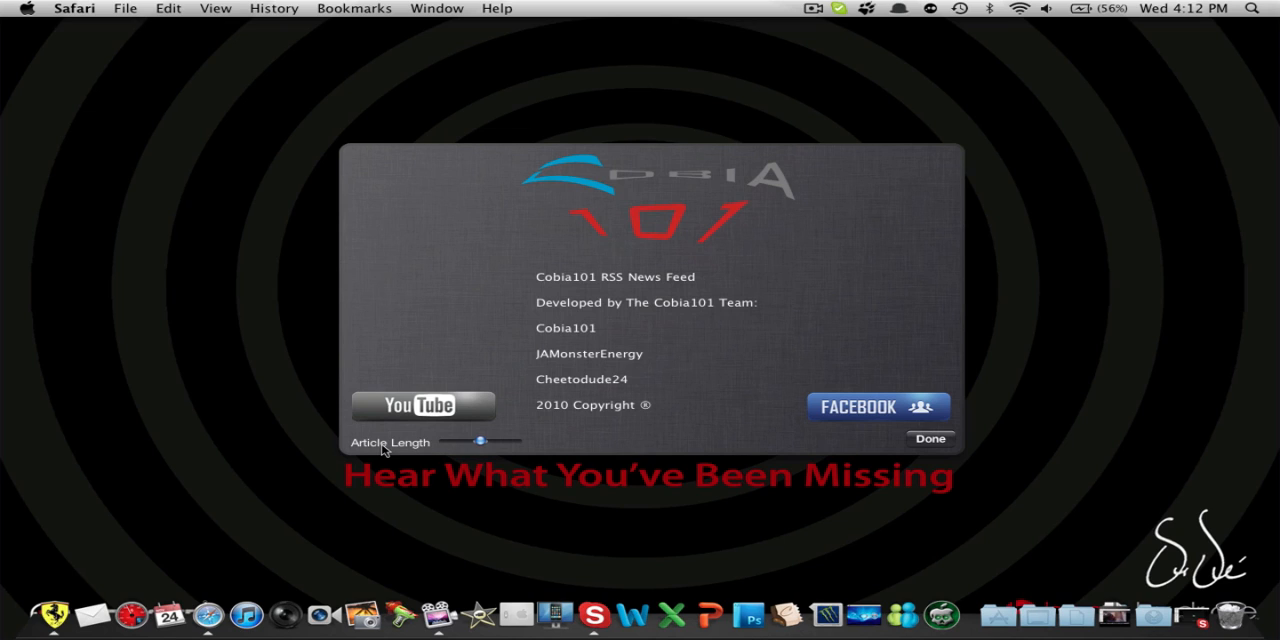
mouse_move(442, 446)
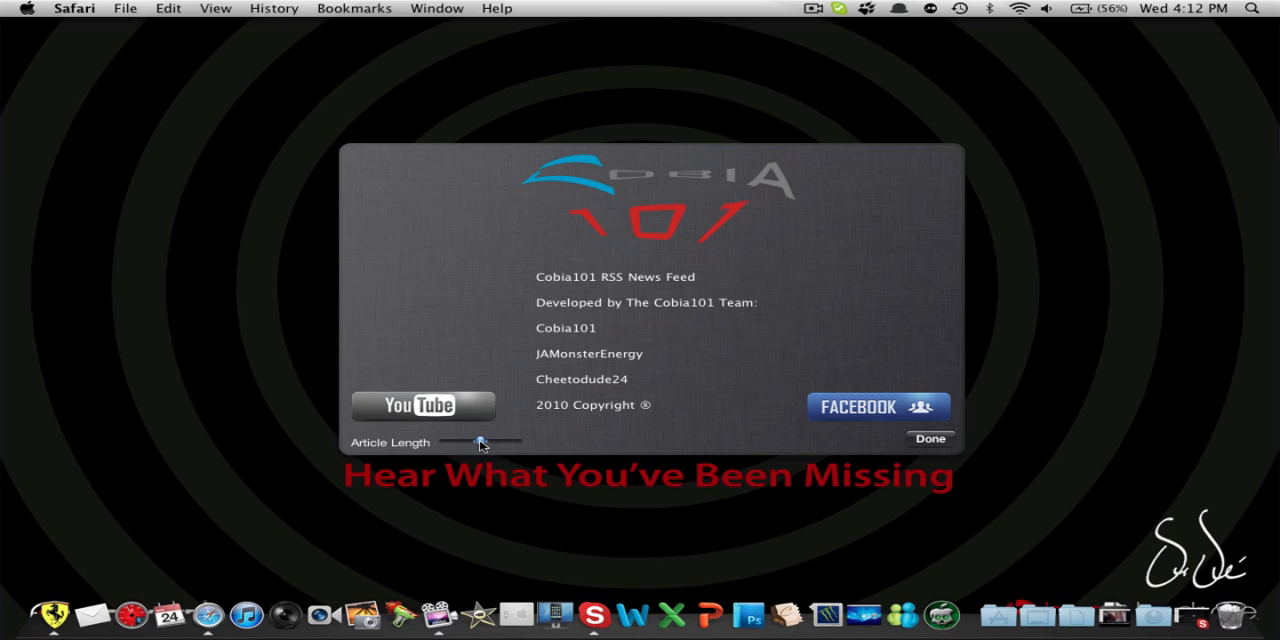
Step: Try the Article Length slider at maximum and minimum, then review the resulting feed
left_click_drag(480, 440, 515, 440)
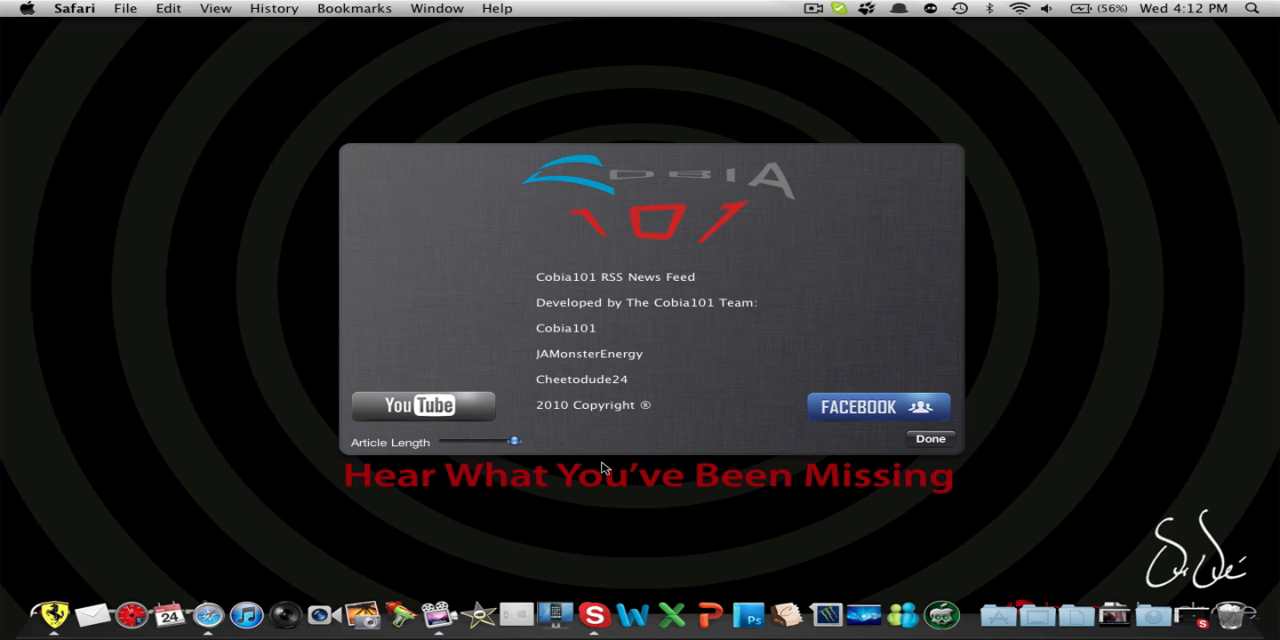
left_click_drag(515, 440, 447, 440)
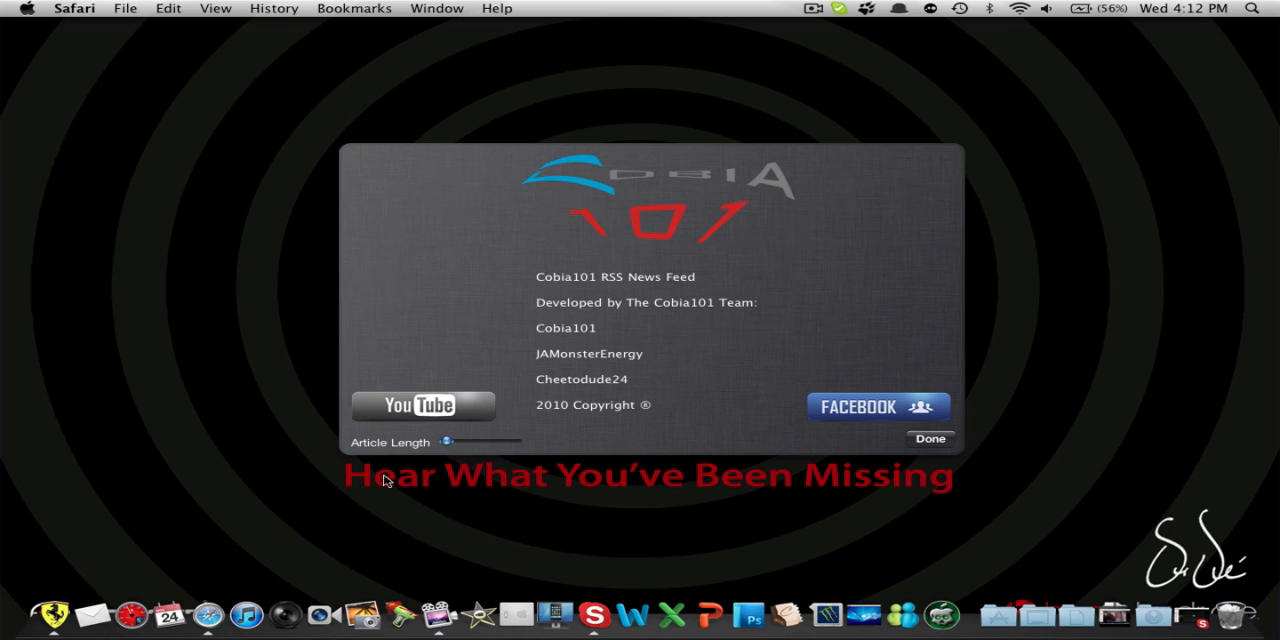
left_click(929, 439)
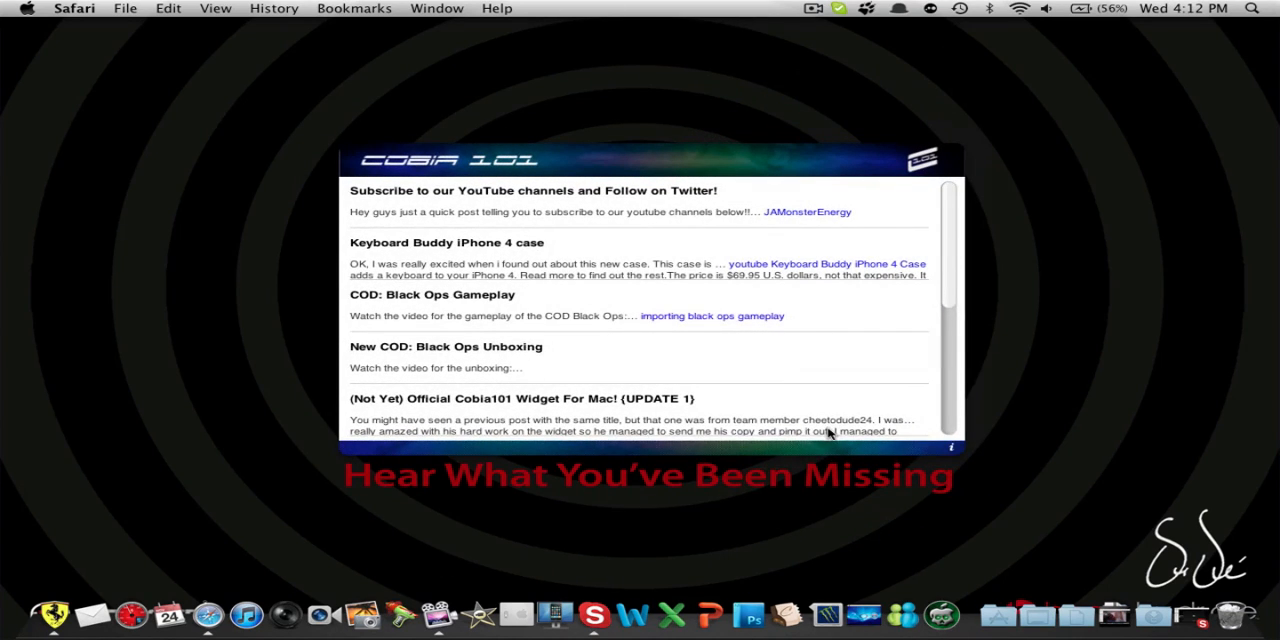
mouse_move(840, 228)
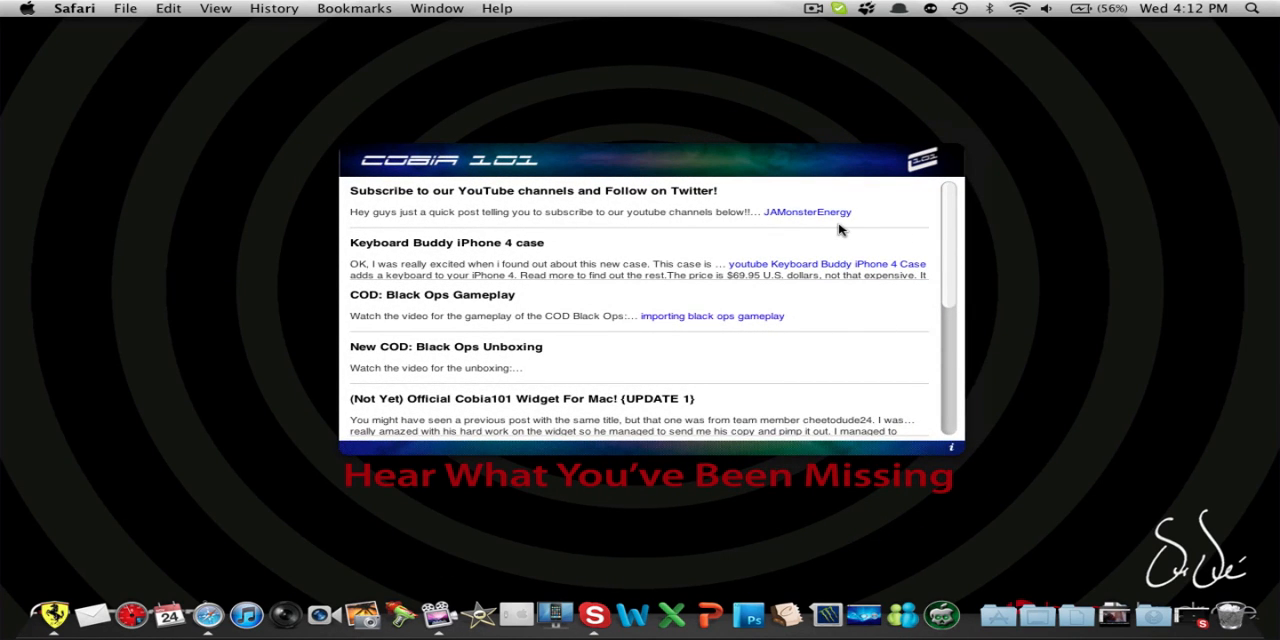
mouse_move(820, 218)
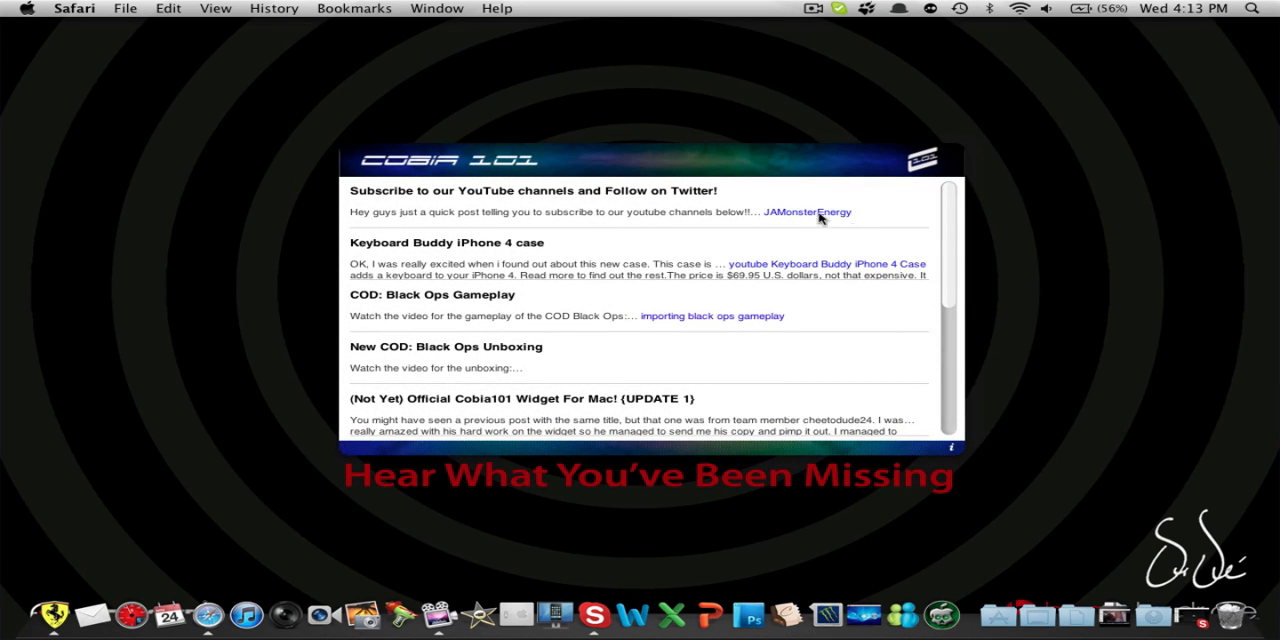
scroll("down", 3)
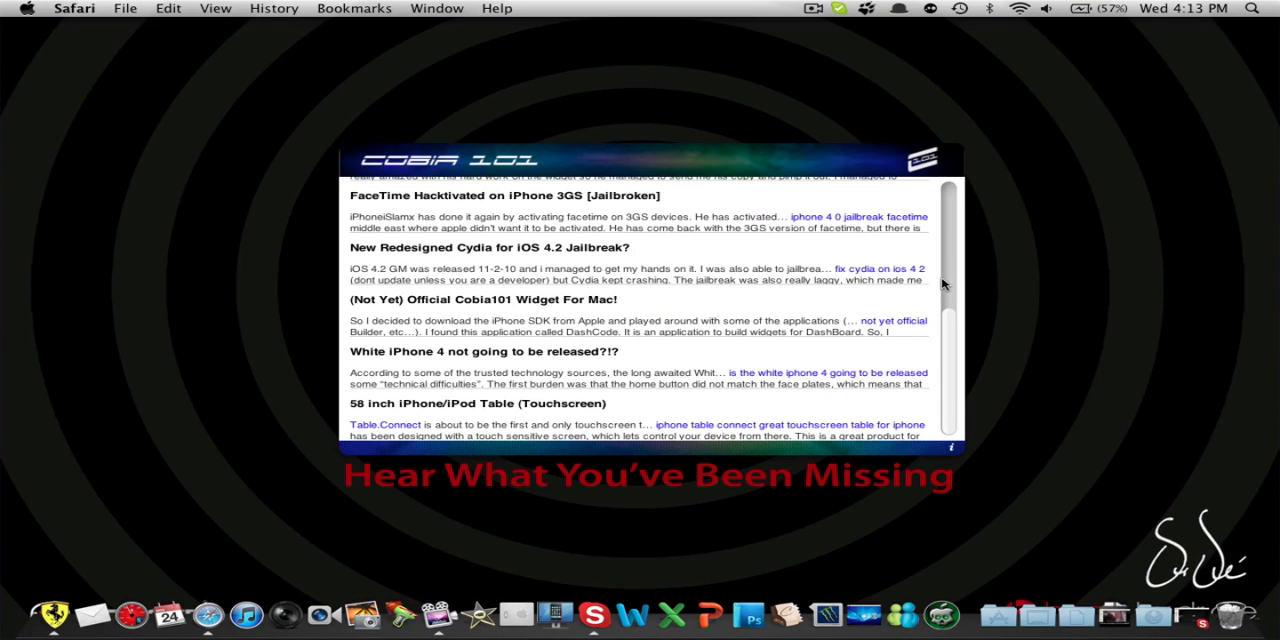
scroll("up", 3)
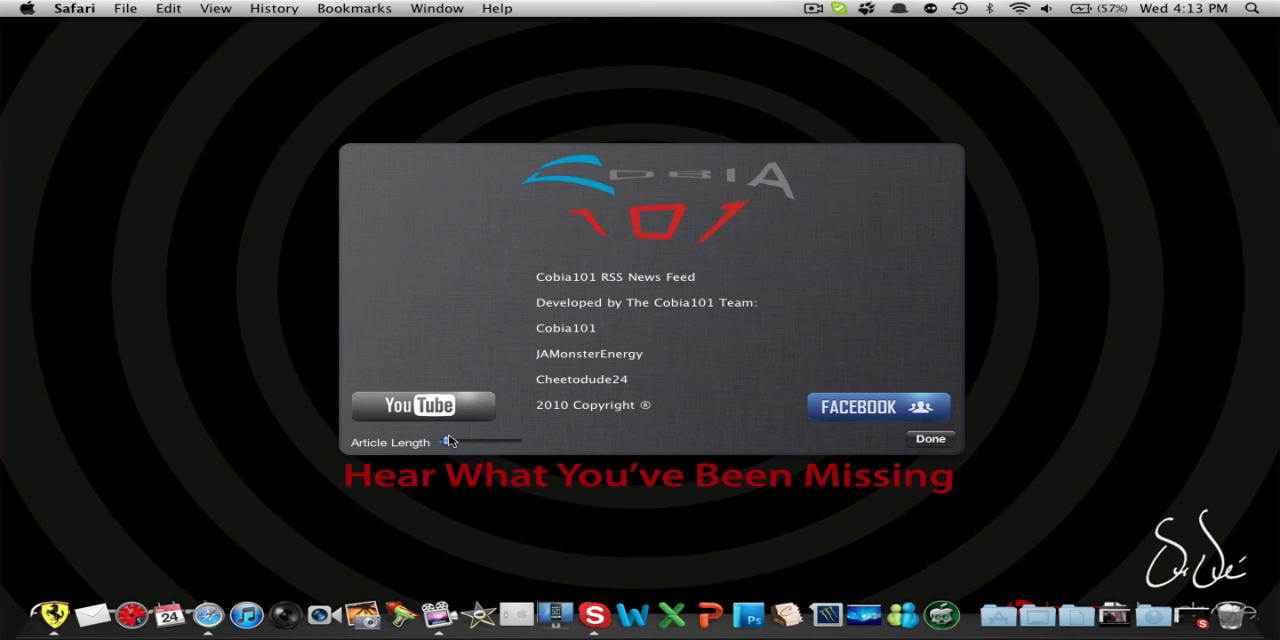
Step: Set the article length to mid-range and return to the full-post feed
left_click(929, 438)
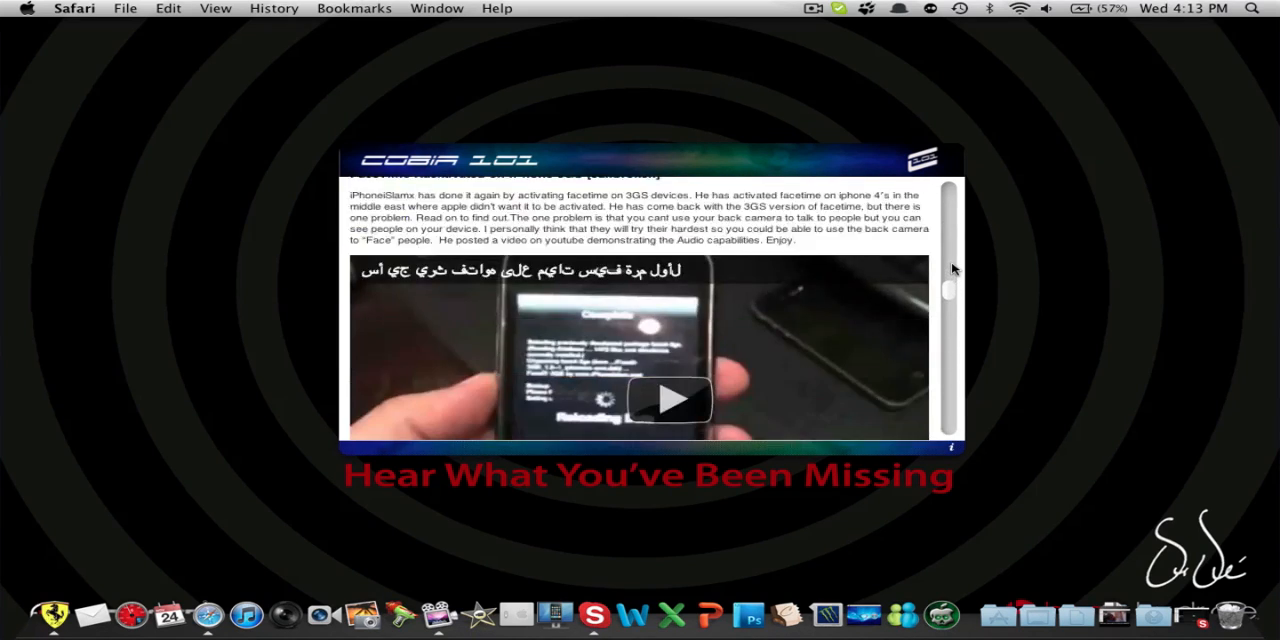
scroll("down", 3)
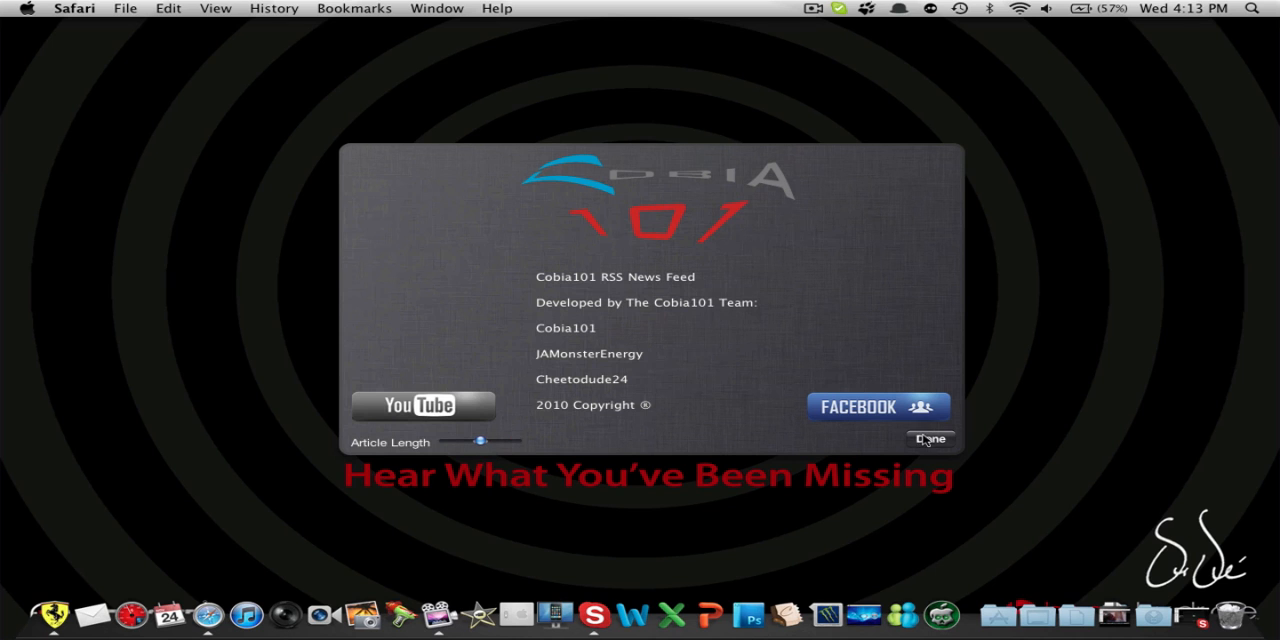
left_click(930, 439)
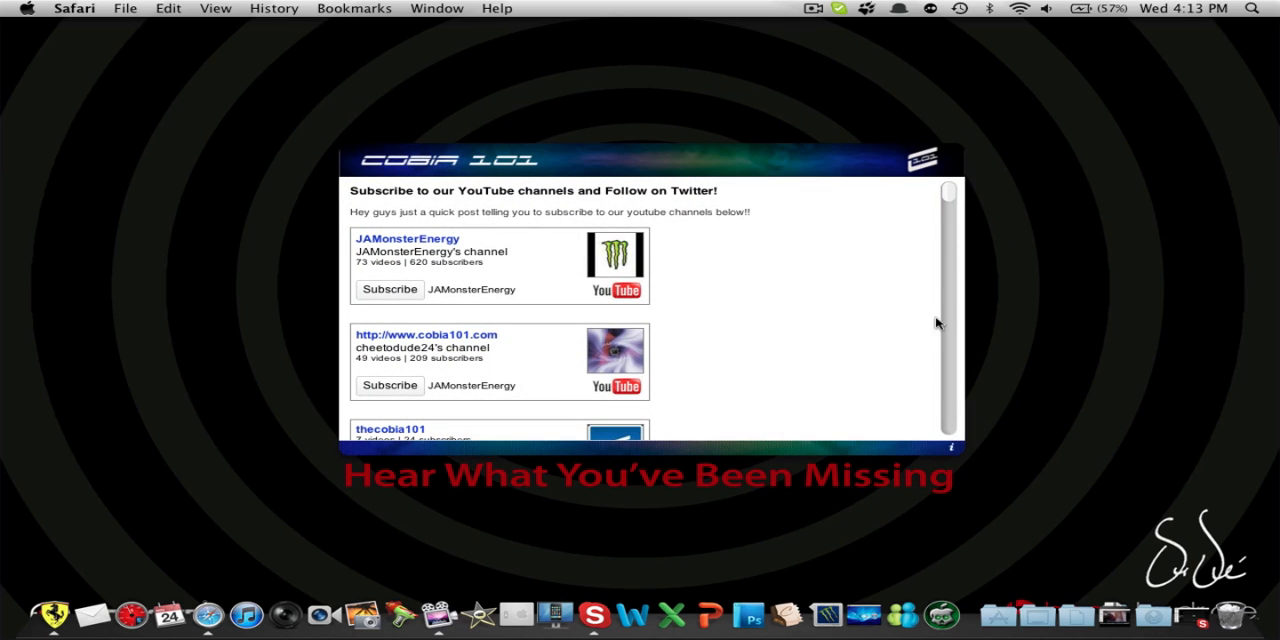
Step: Launch iDemo from the Dock to mirror the iPhone
scroll("down", 3)
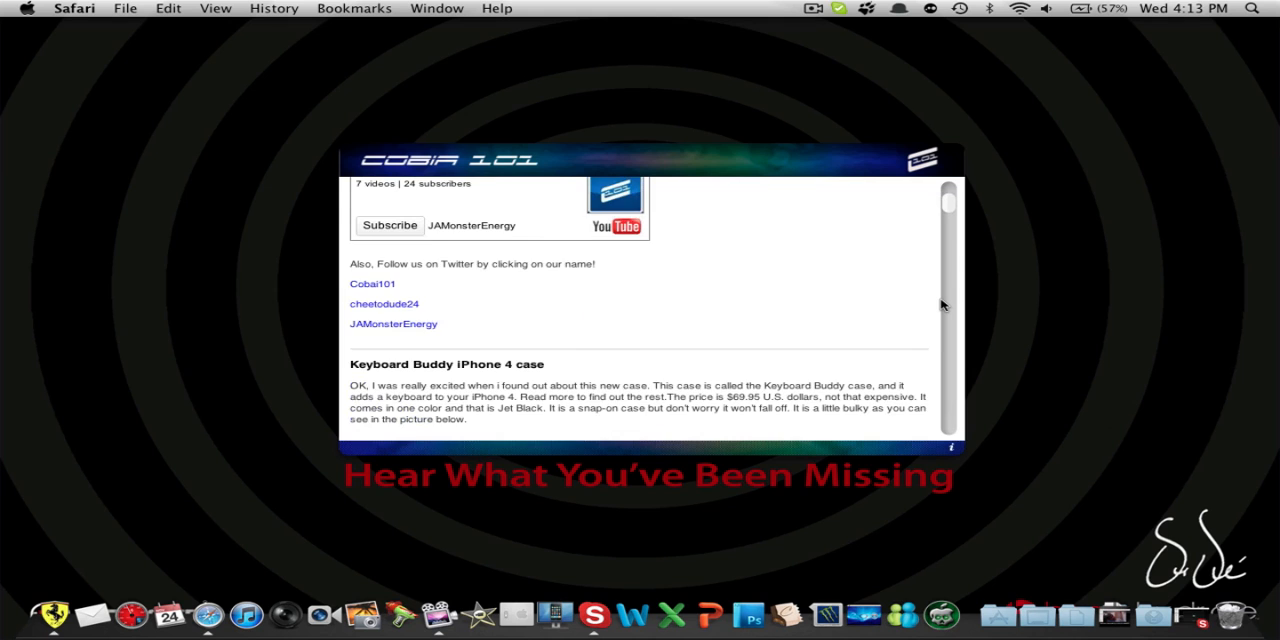
scroll("up", 3)
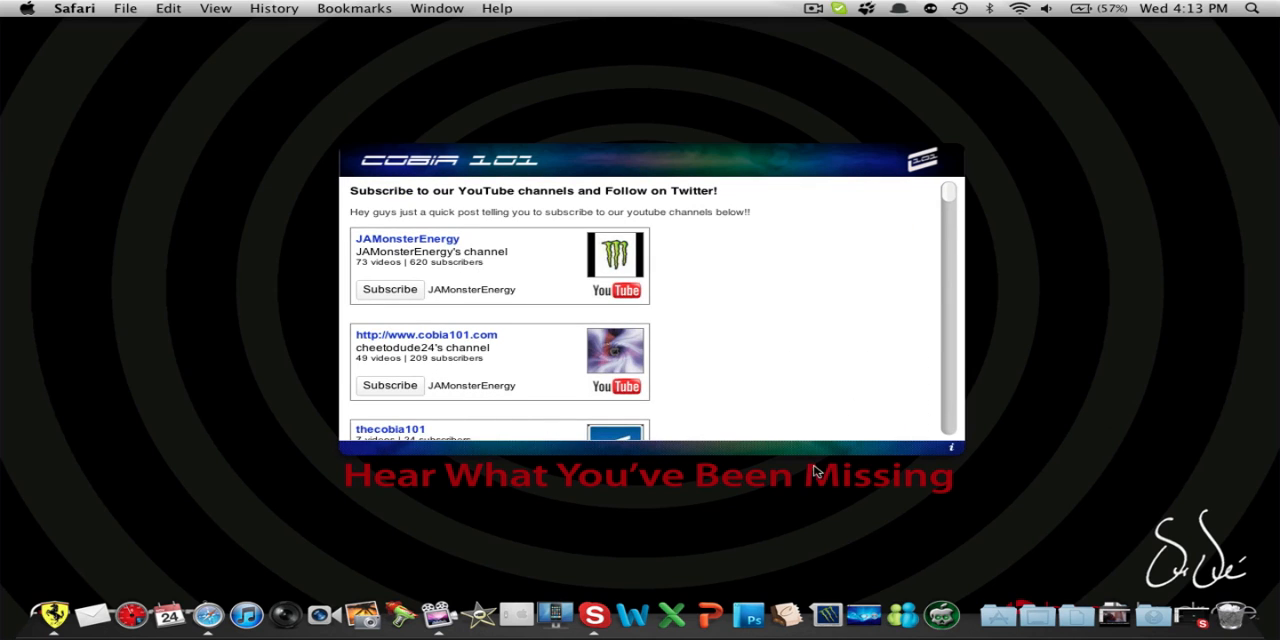
mouse_move(445, 538)
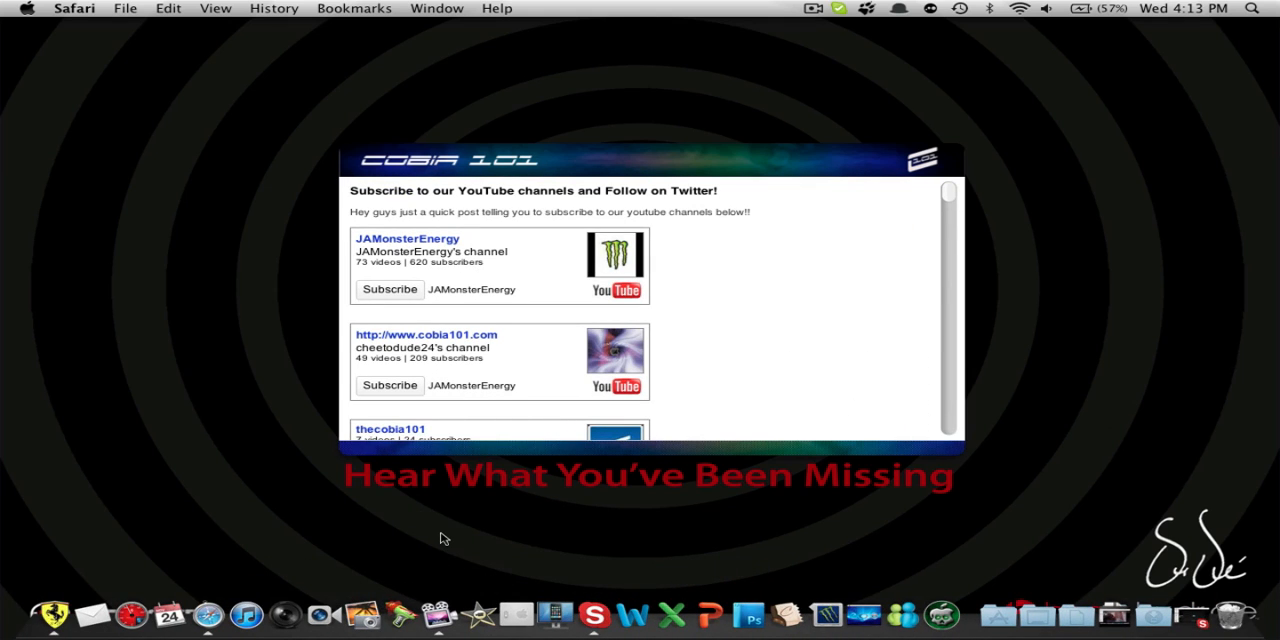
mouse_move(668, 487)
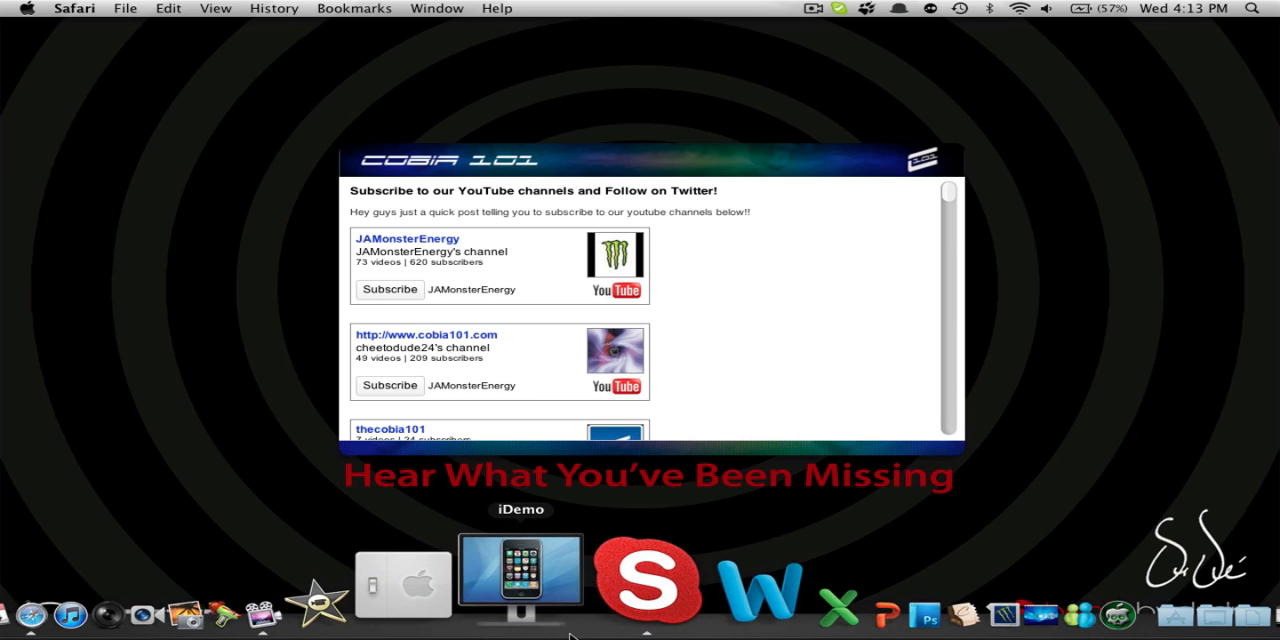
left_click(519, 575)
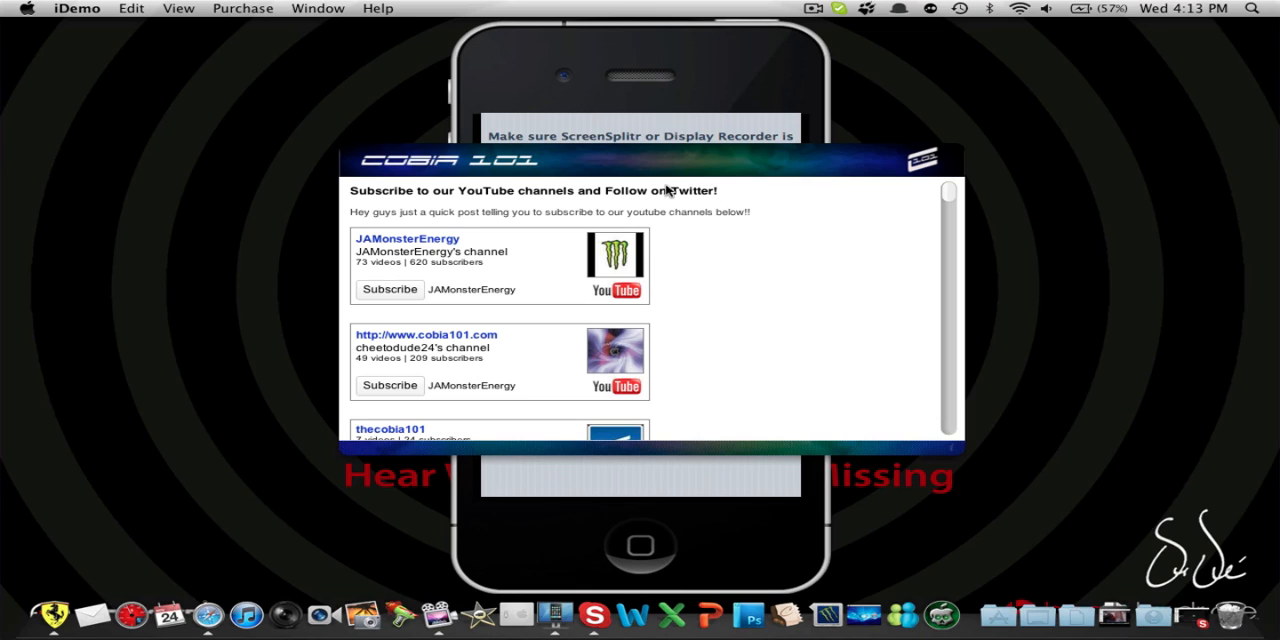
mouse_move(662, 172)
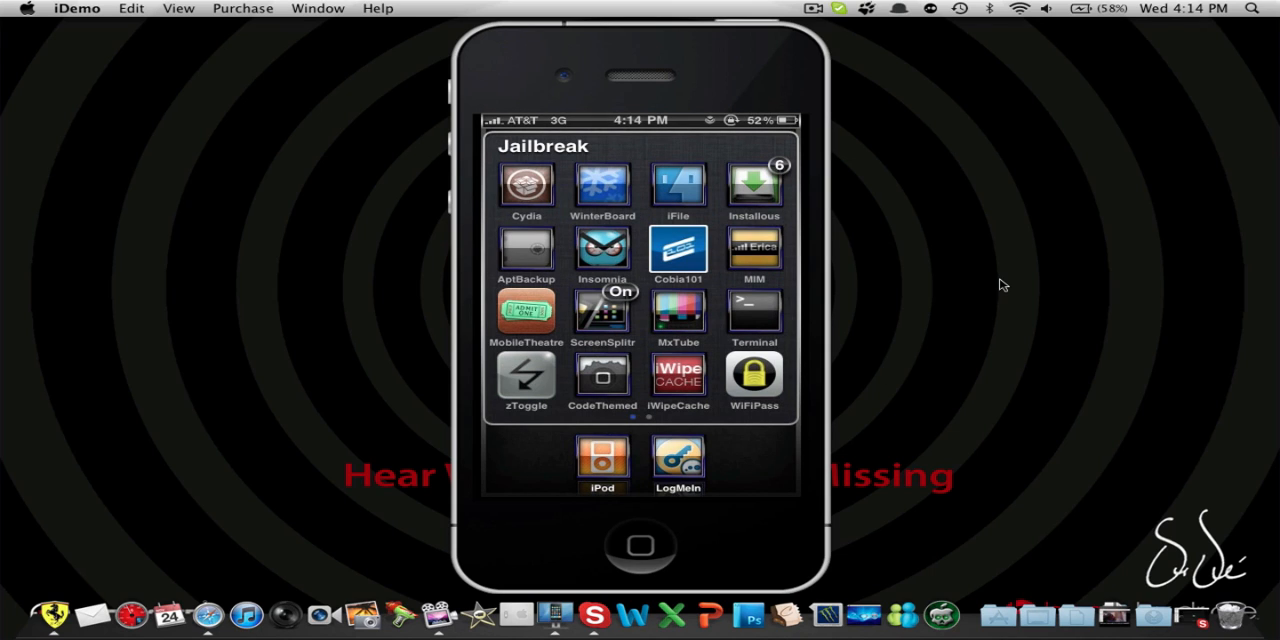
Step: Open the Cobia101 app's Blog from the Jailbreak folder, then reconnect the iOS 4.0 device
left_click(678, 248)
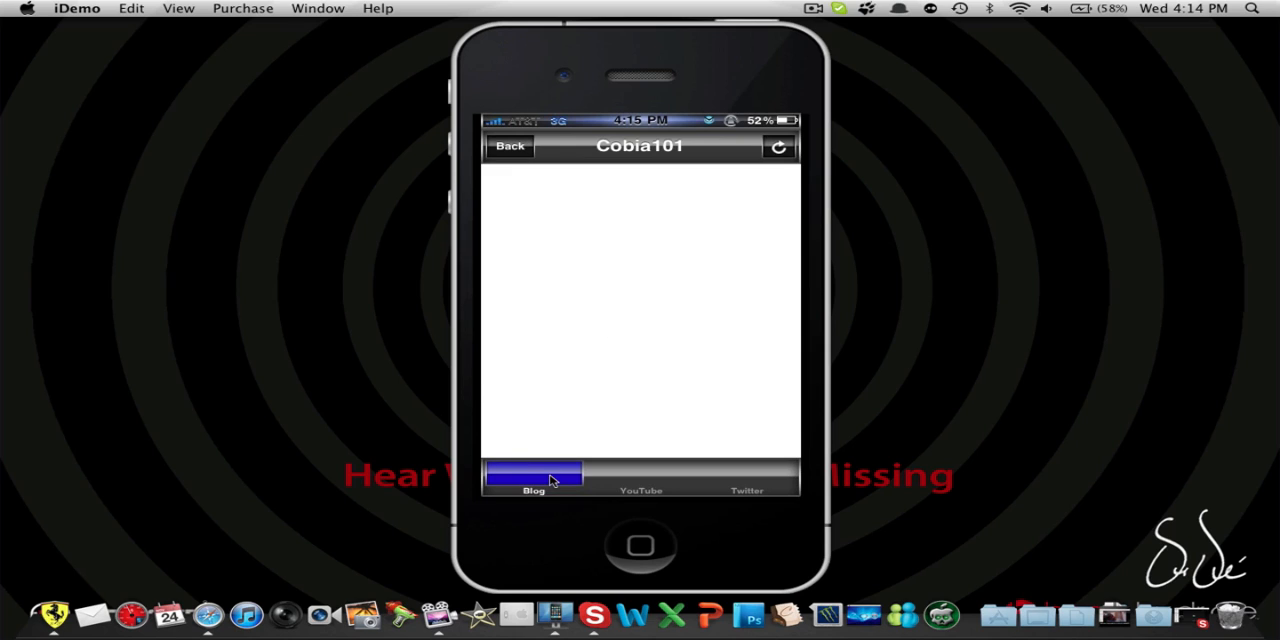
mouse_move(909, 494)
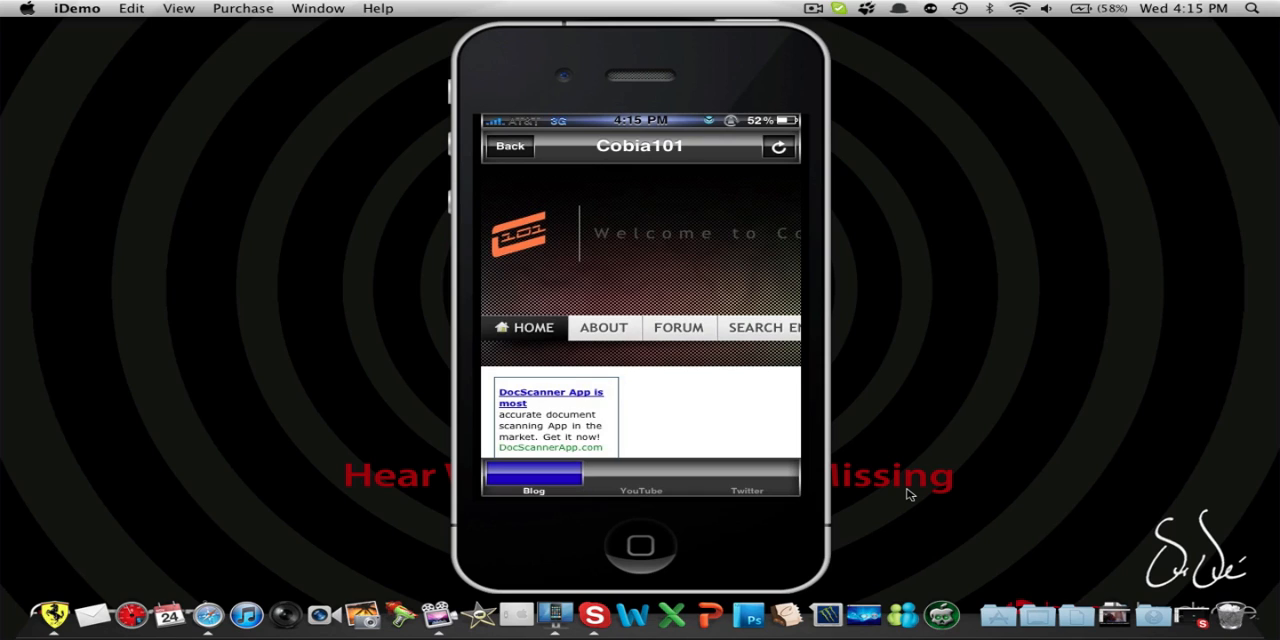
scroll("down", 3)
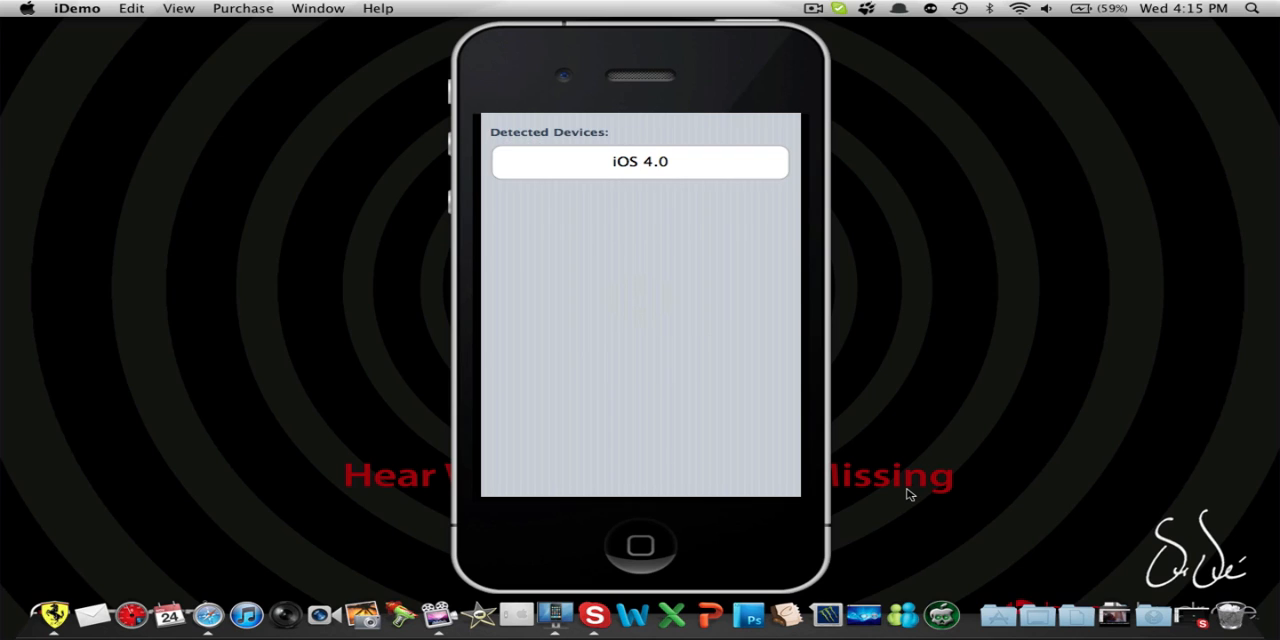
left_click(639, 161)
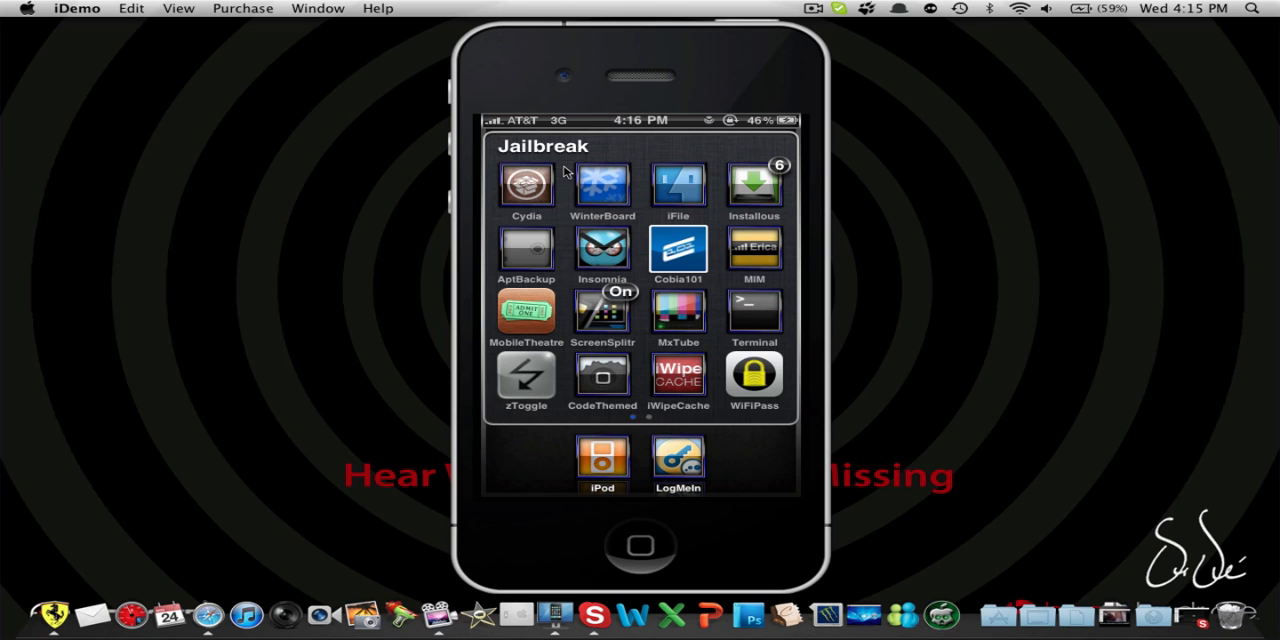
Step: Reopen the Cobia101 app, scroll the subscribe blog post, and switch to YouTube uploads
left_click(678, 249)
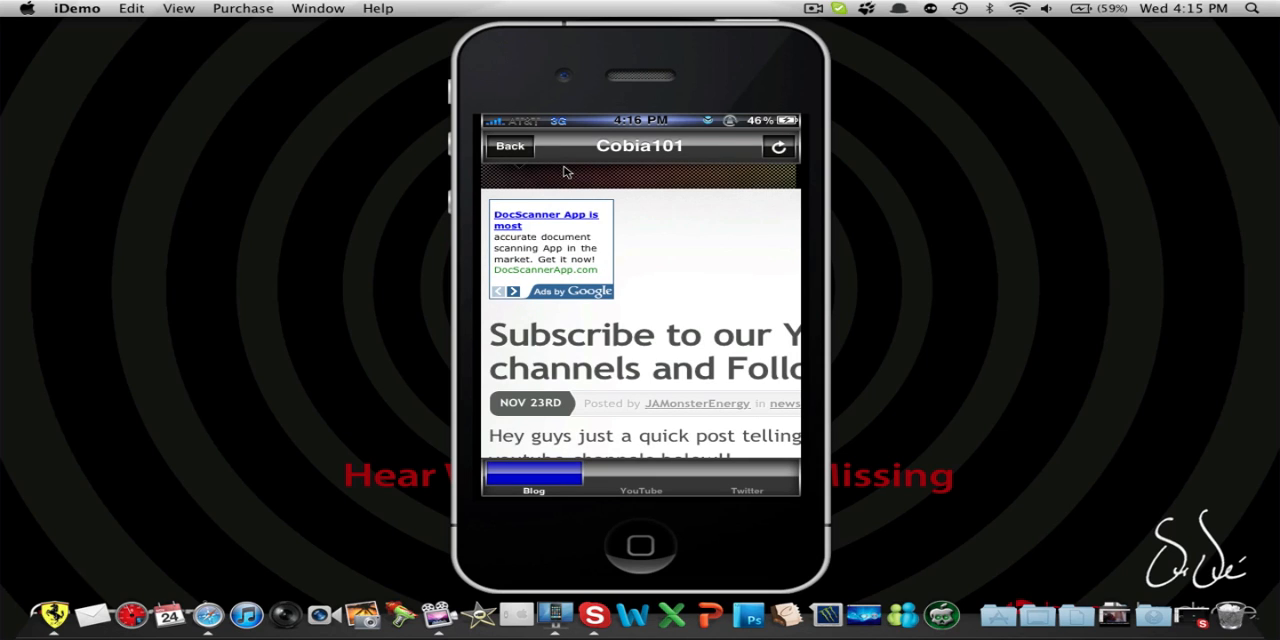
scroll("down", 3)
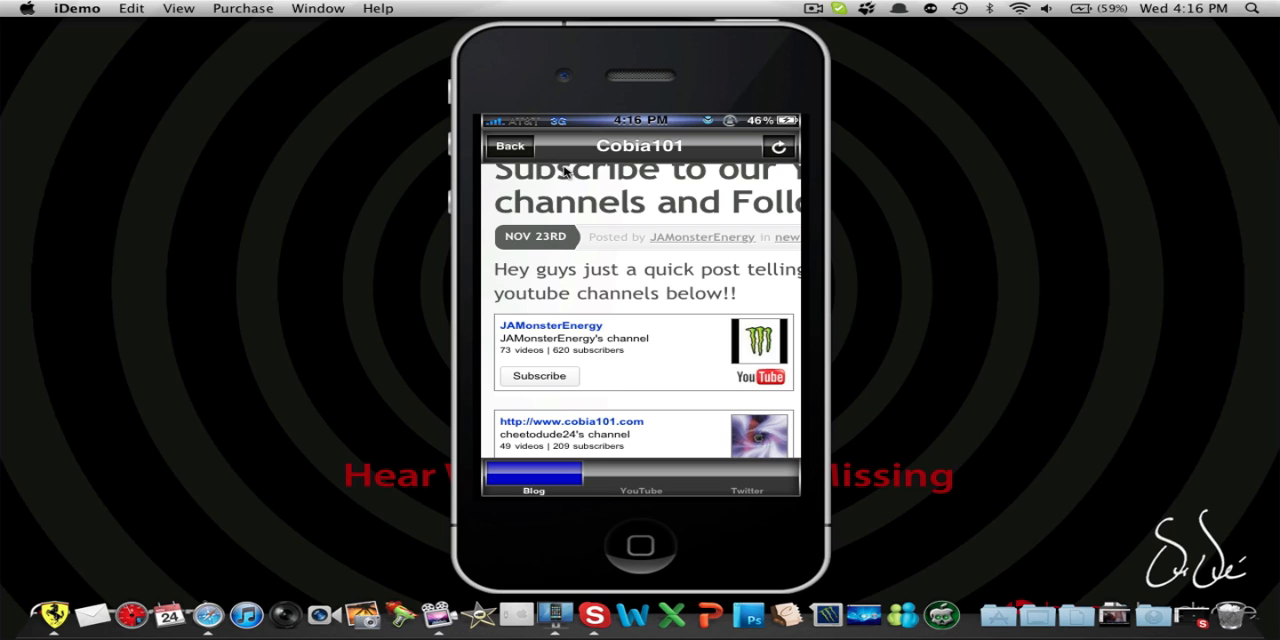
left_click(640, 490)
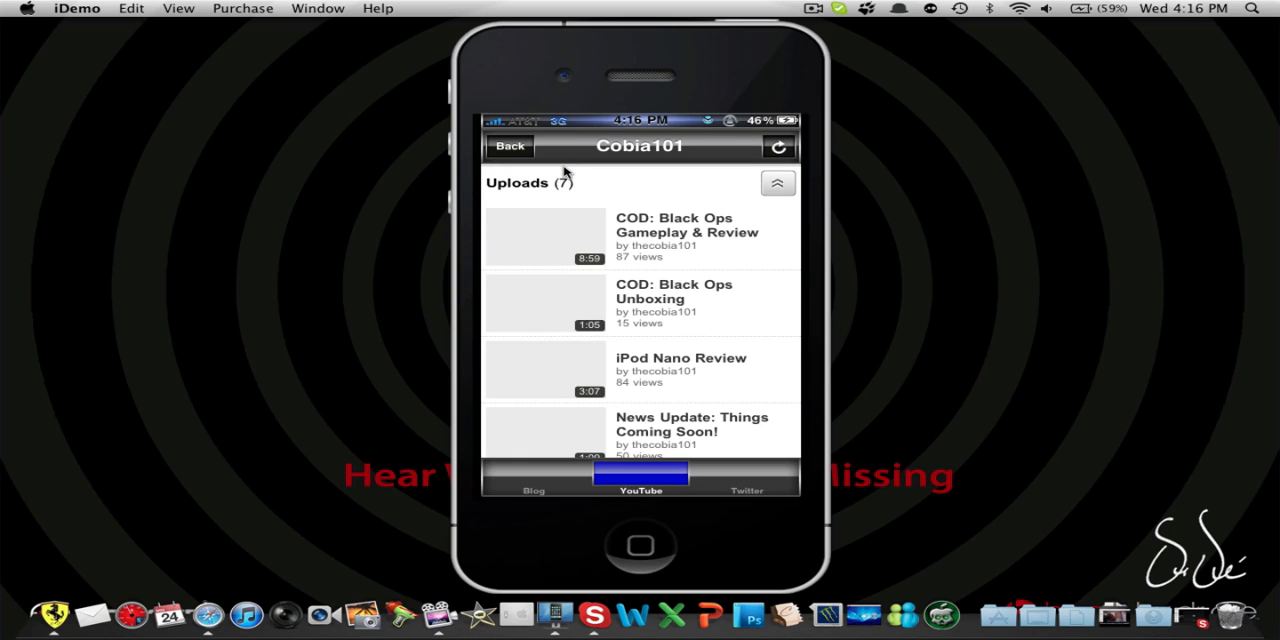
Step: Open the COD: Black Ops Gameplay & Review upload, cancel the link prompt, then show Twitter
left_click(640, 237)
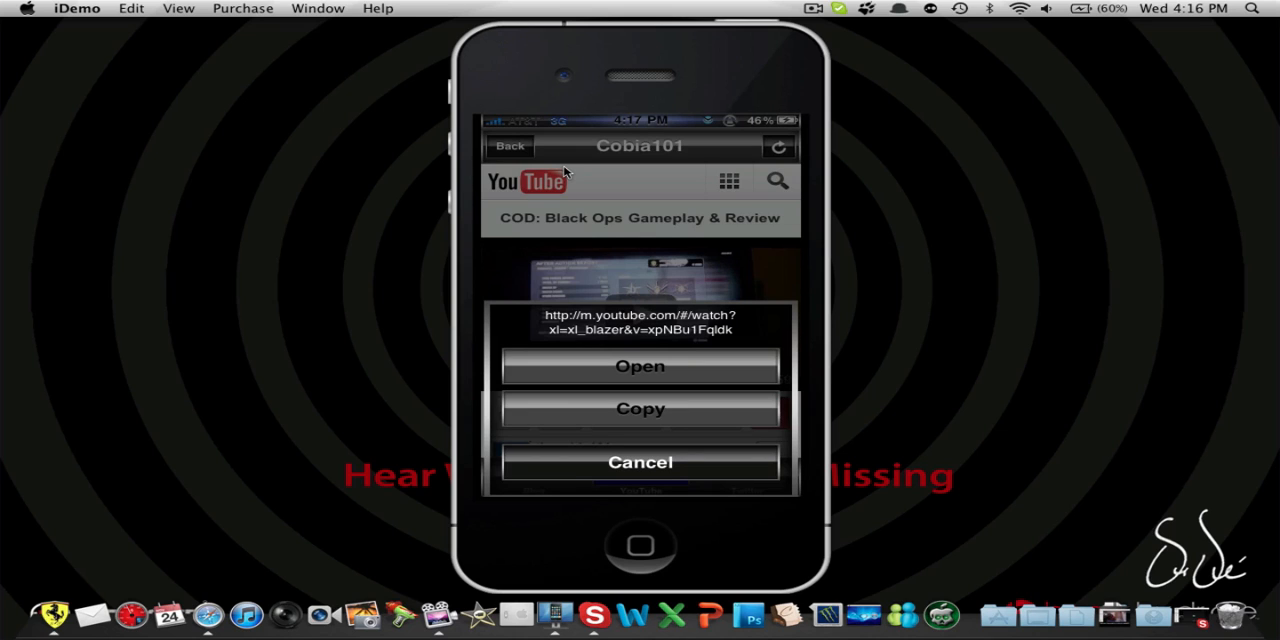
left_click(640, 462)
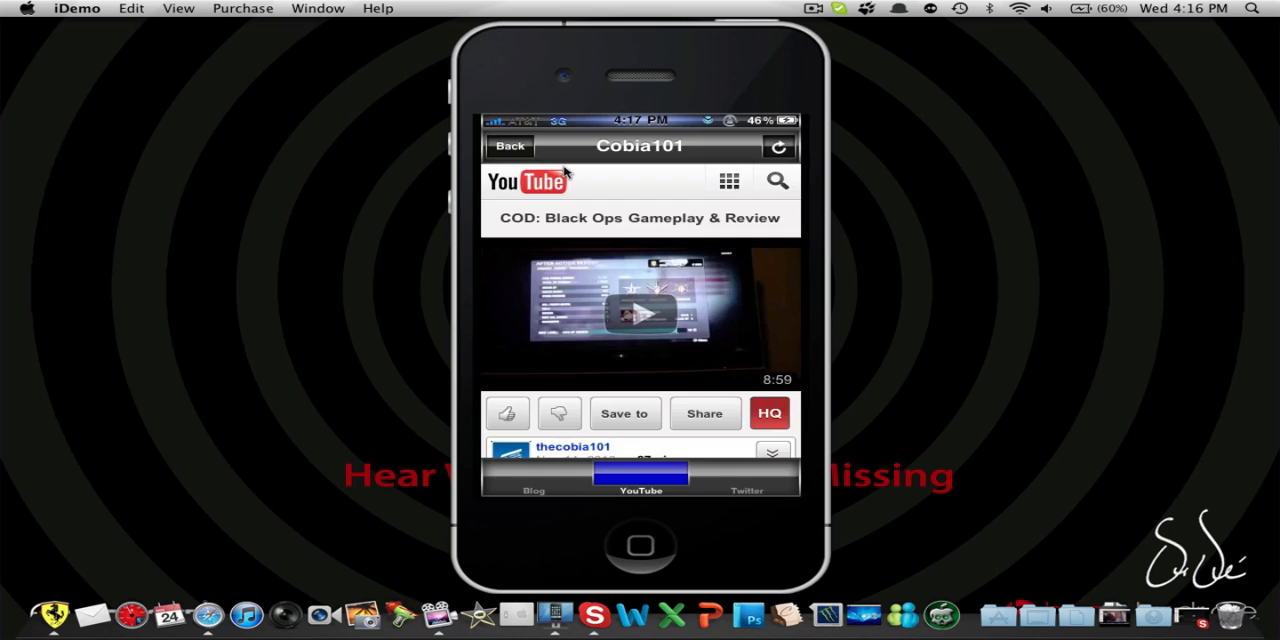
left_click(747, 485)
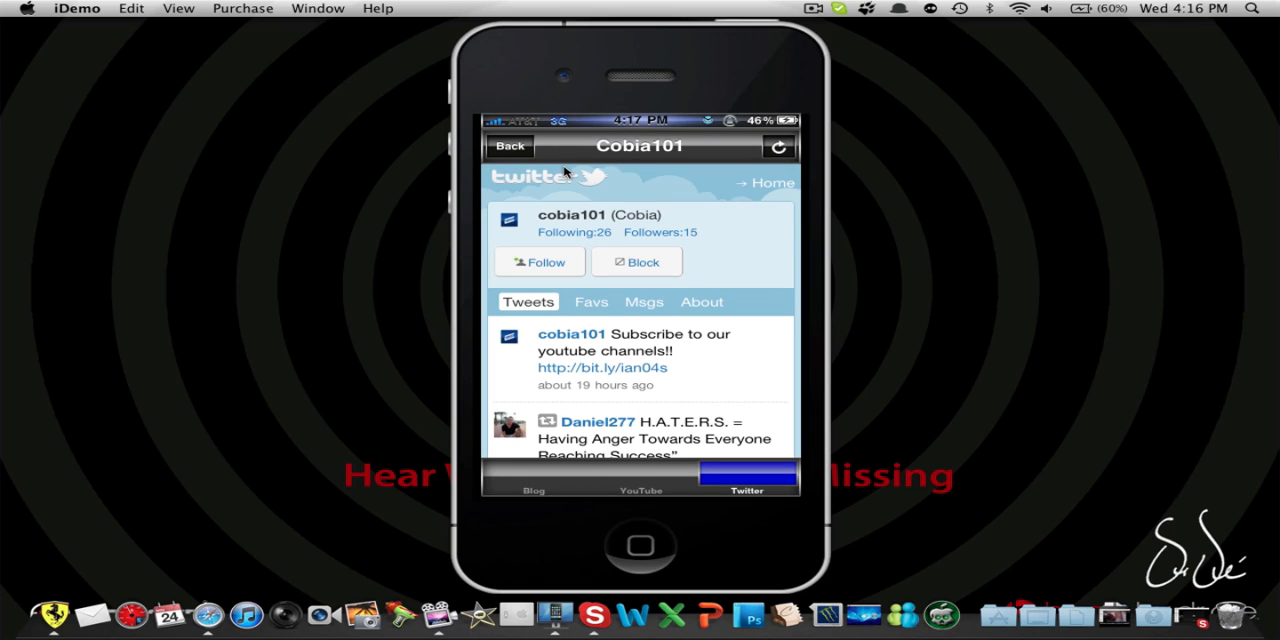
scroll("down", 3)
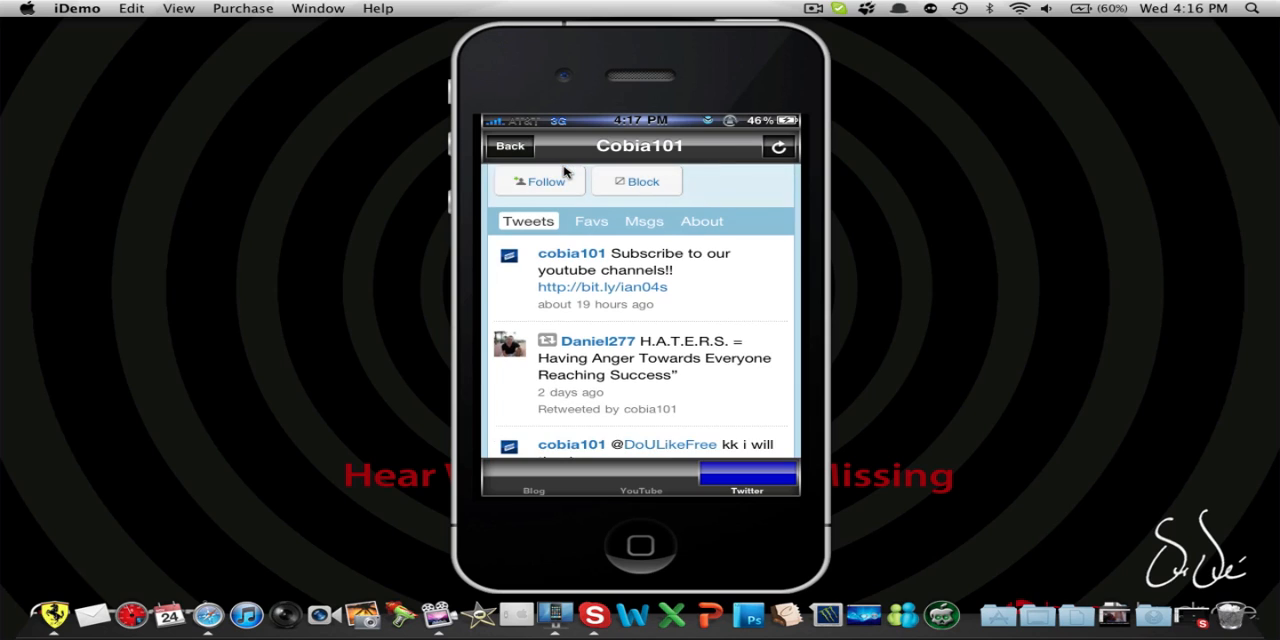
scroll("up", 3)
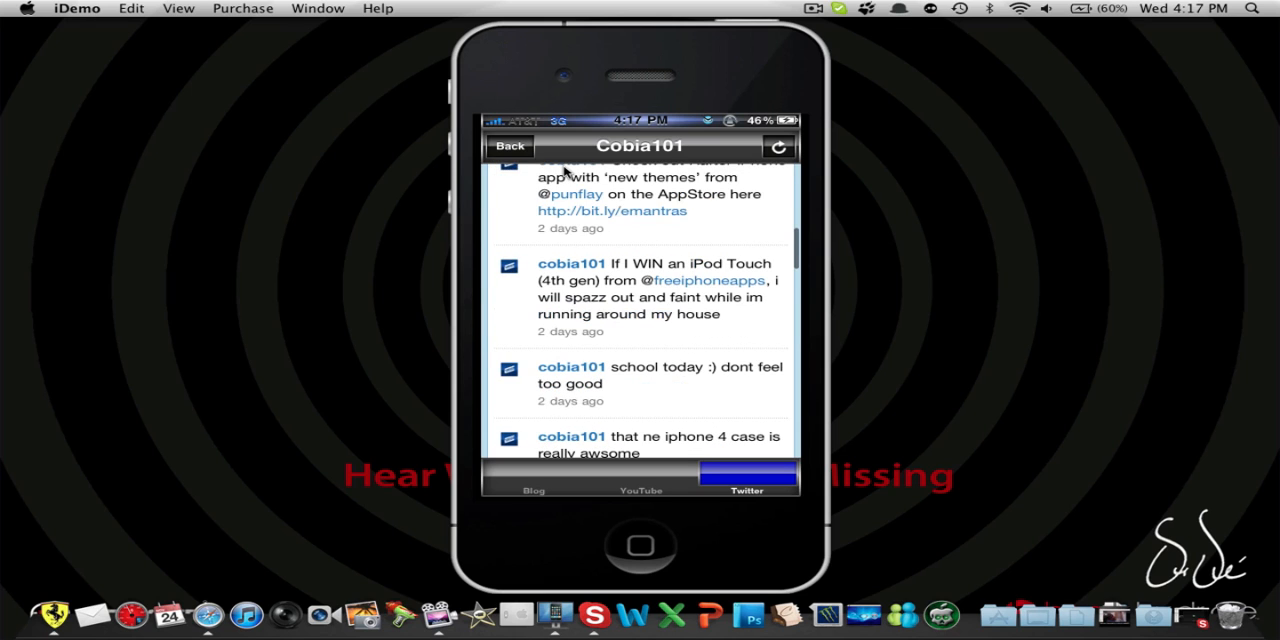
scroll("down", 3)
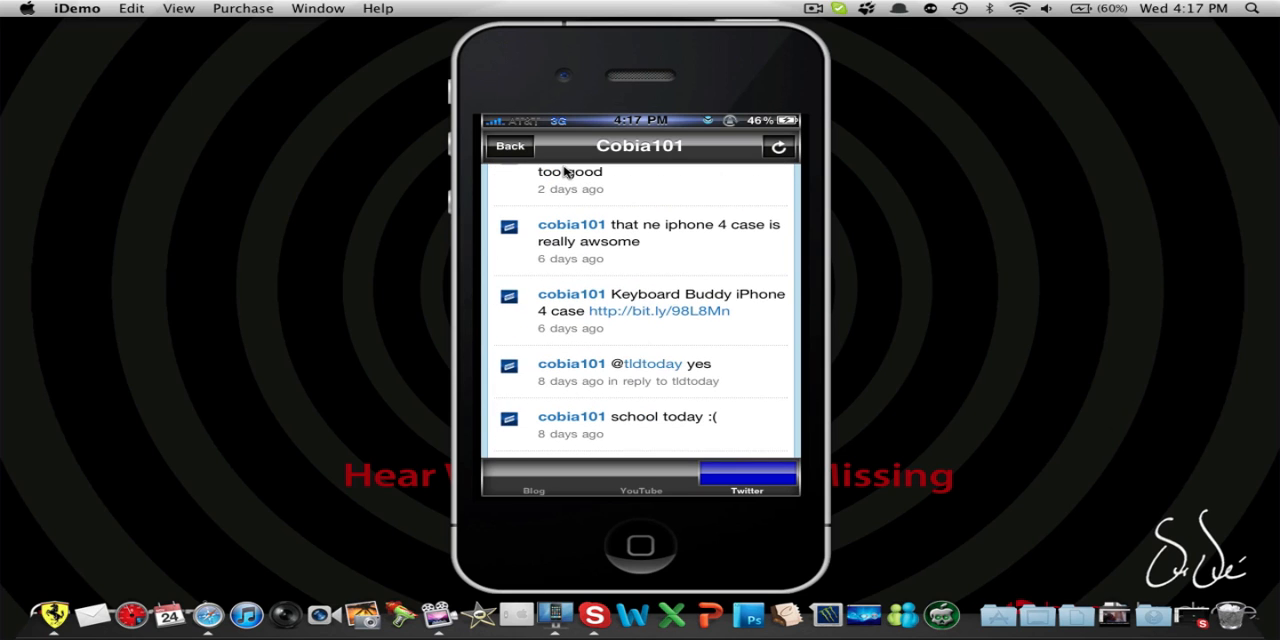
scroll("down", 3)
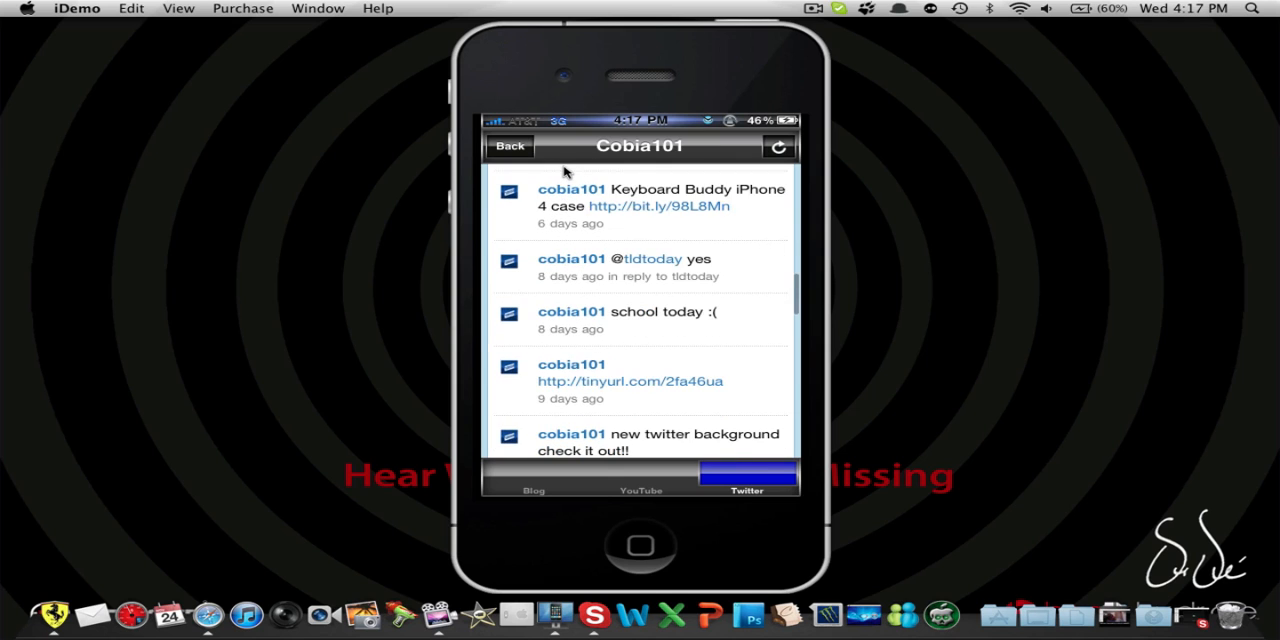
scroll("down", 3)
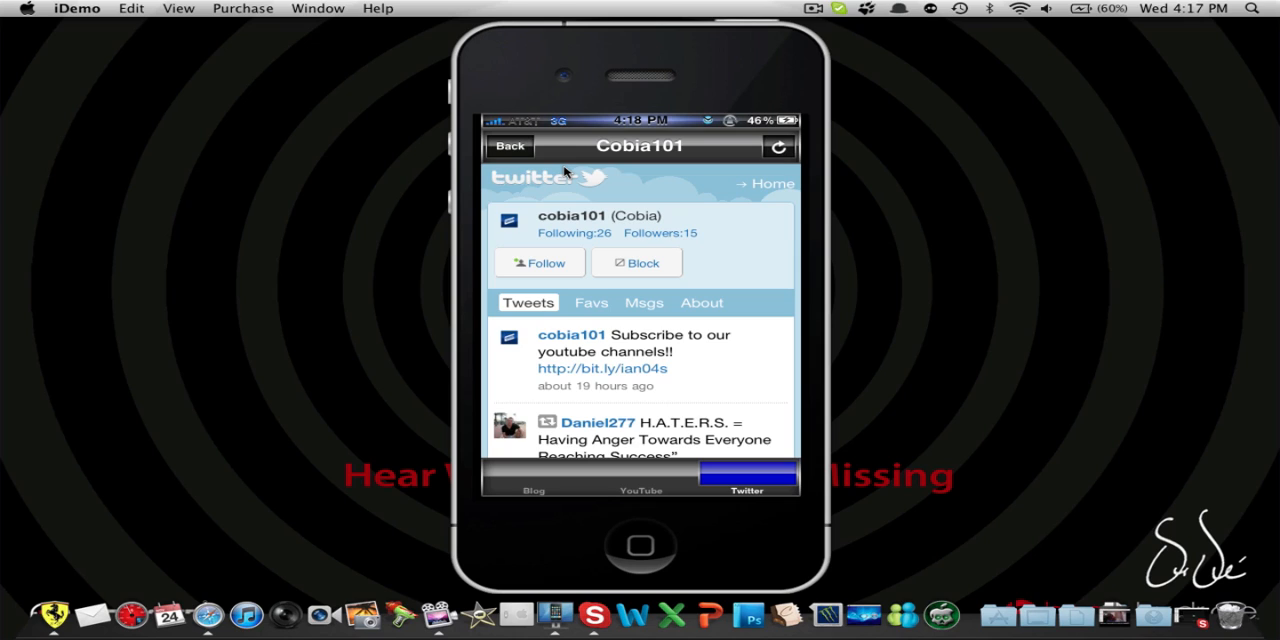
left_click(588, 302)
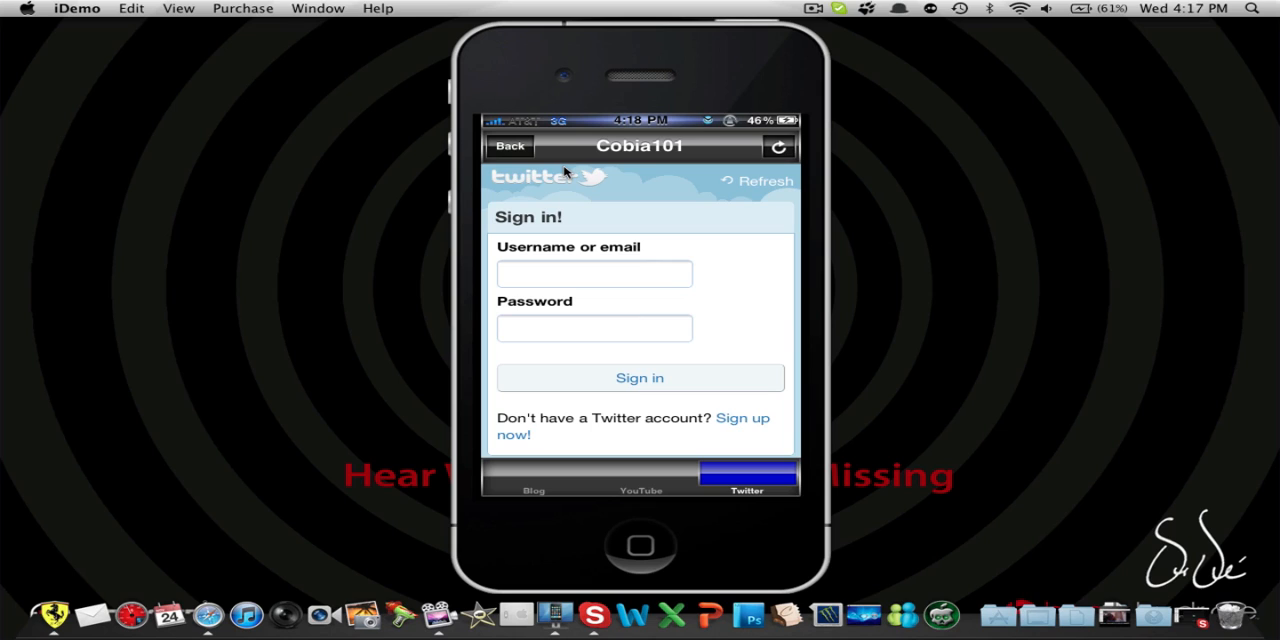
mouse_move(922, 238)
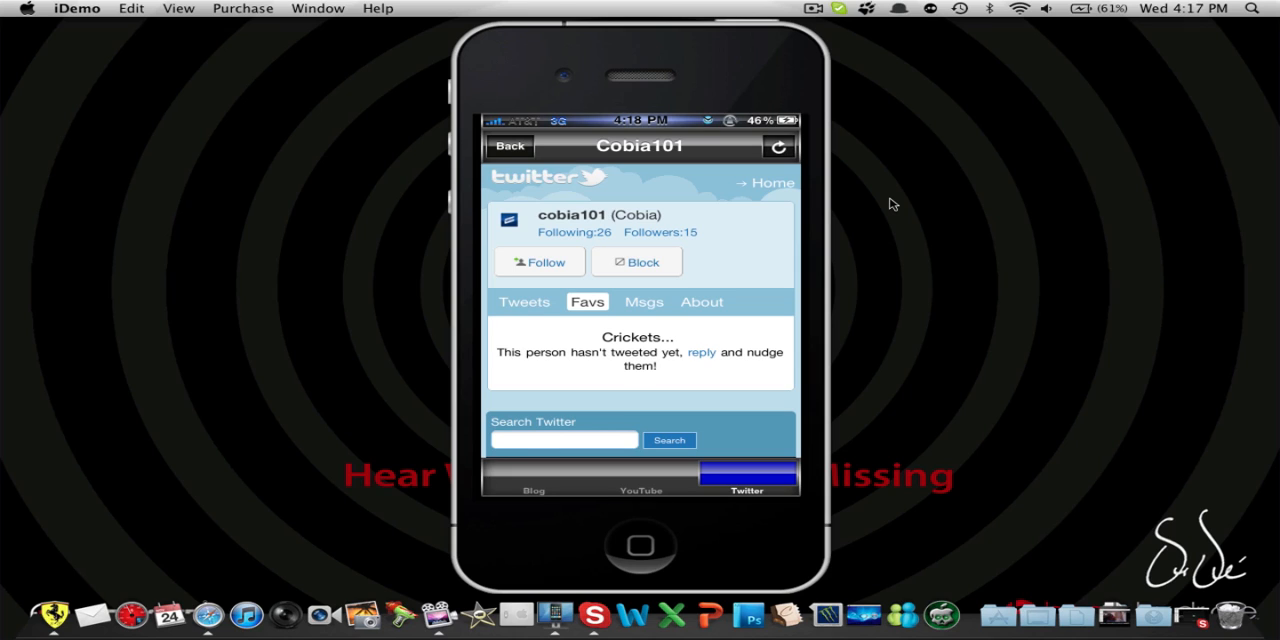
left_click(701, 301)
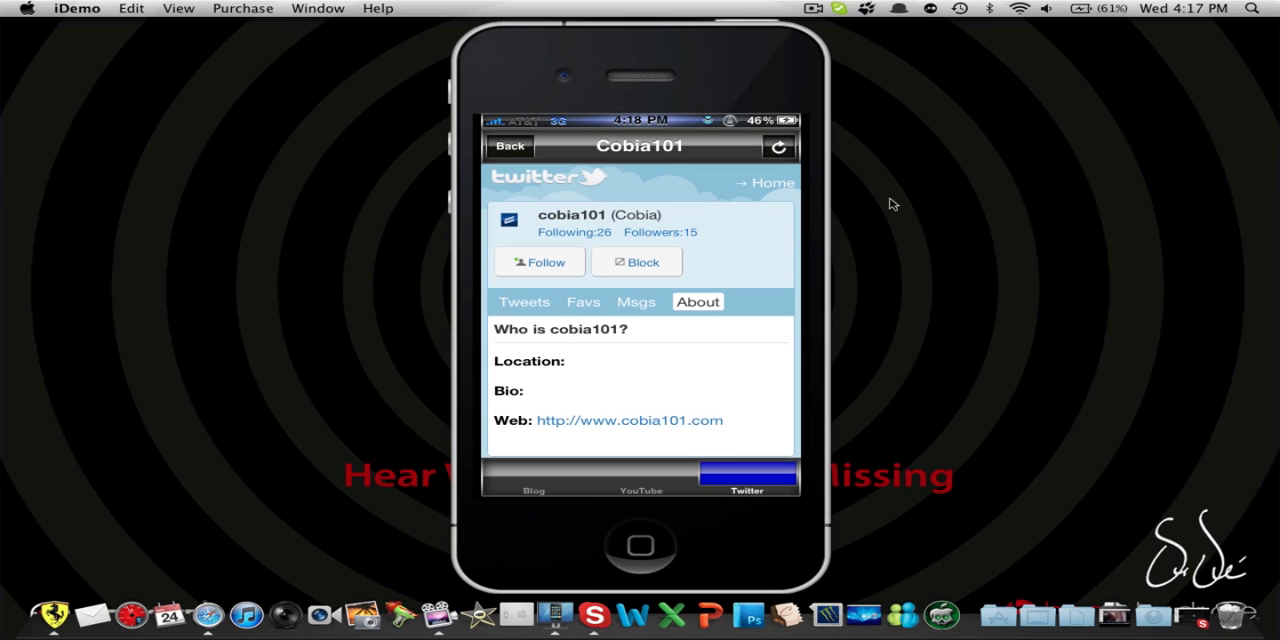